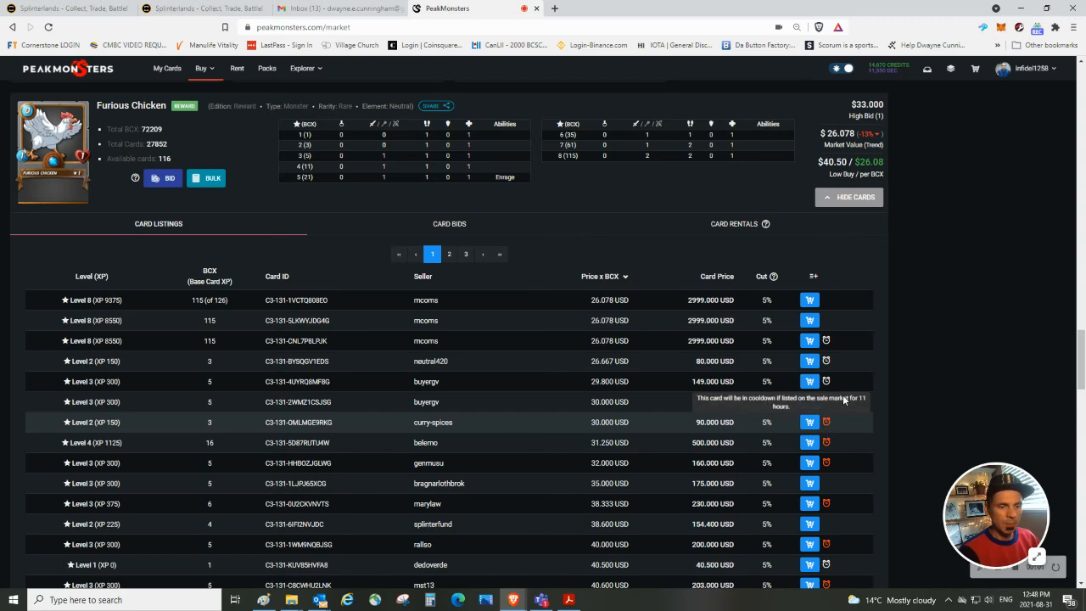
pyautogui.moveTo(916, 279)
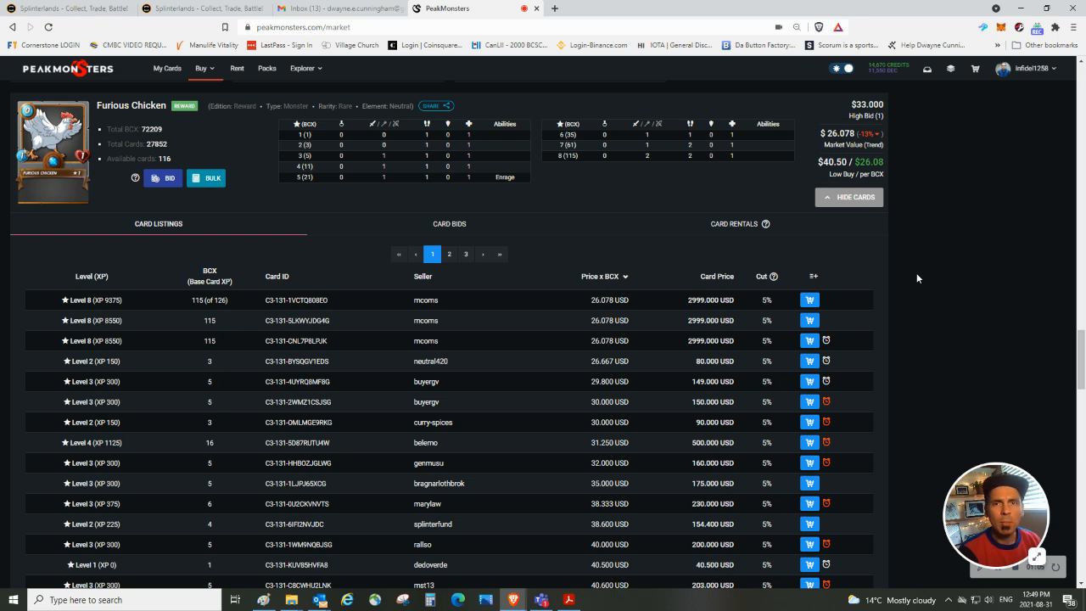
pyautogui.moveTo(38, 151)
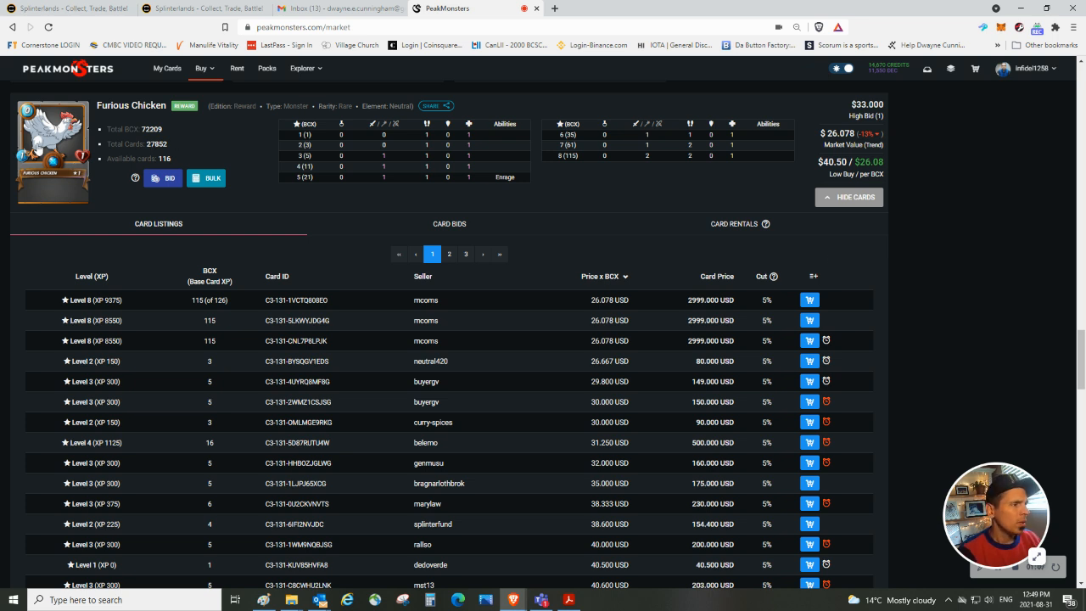
pyautogui.moveTo(44, 147)
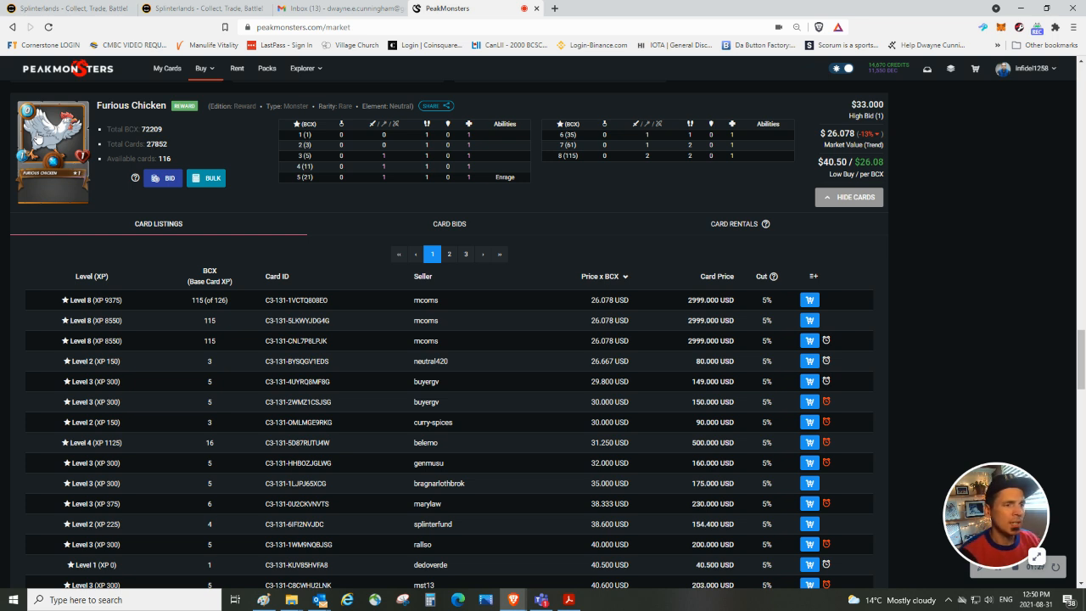
pyautogui.moveTo(872, 110)
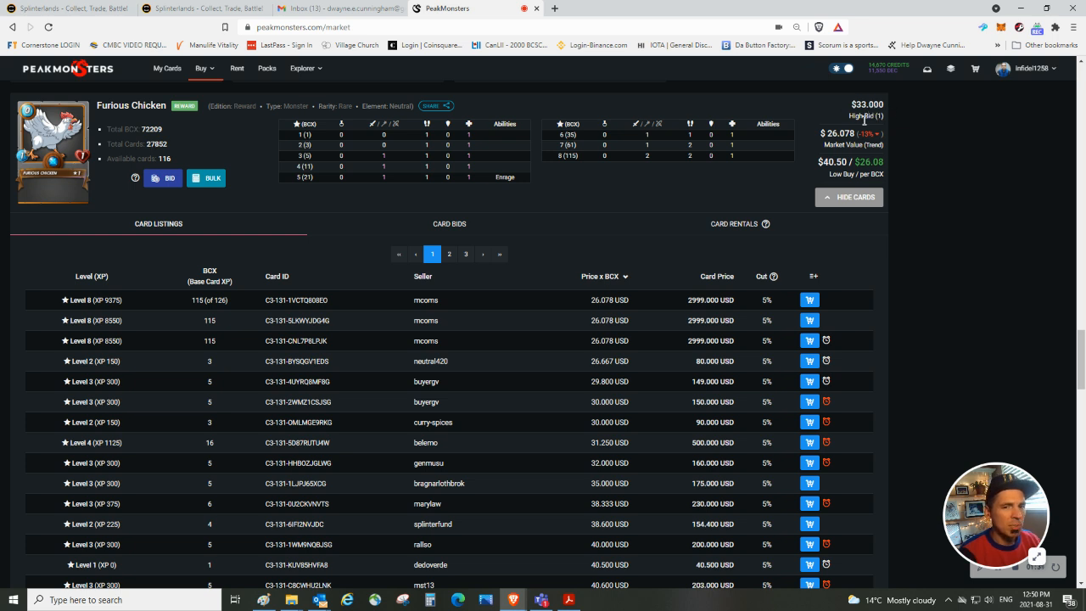
pyautogui.moveTo(832, 115)
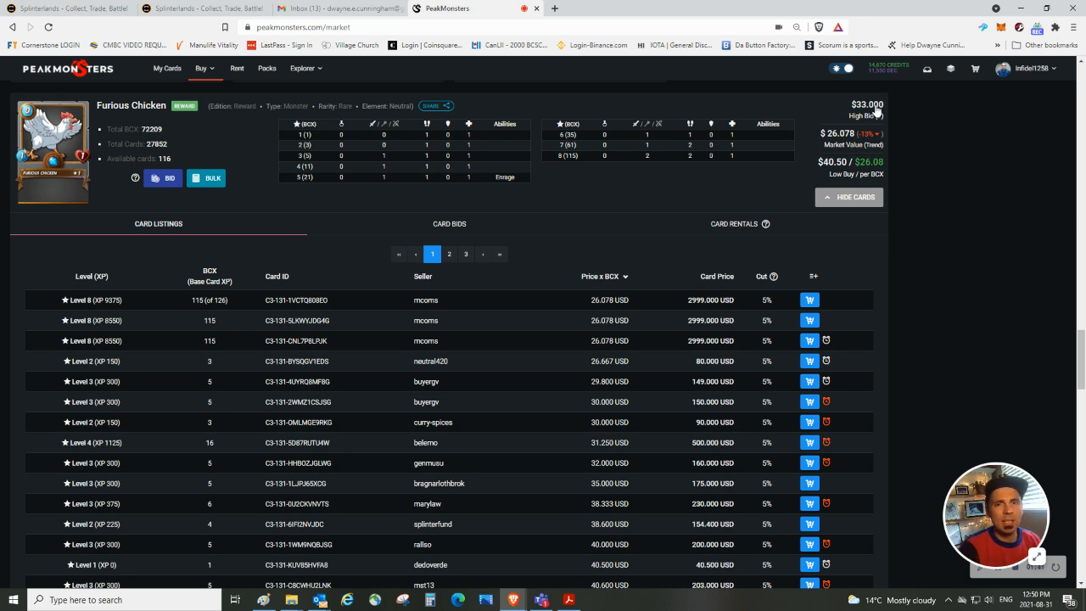
pyautogui.moveTo(878, 67)
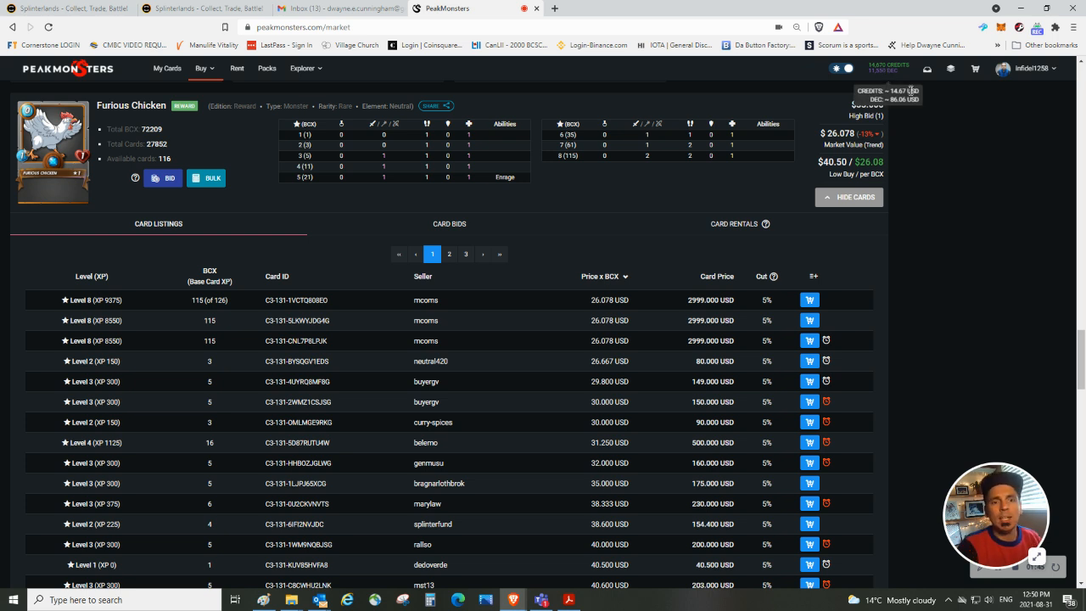
pyautogui.moveTo(921, 157)
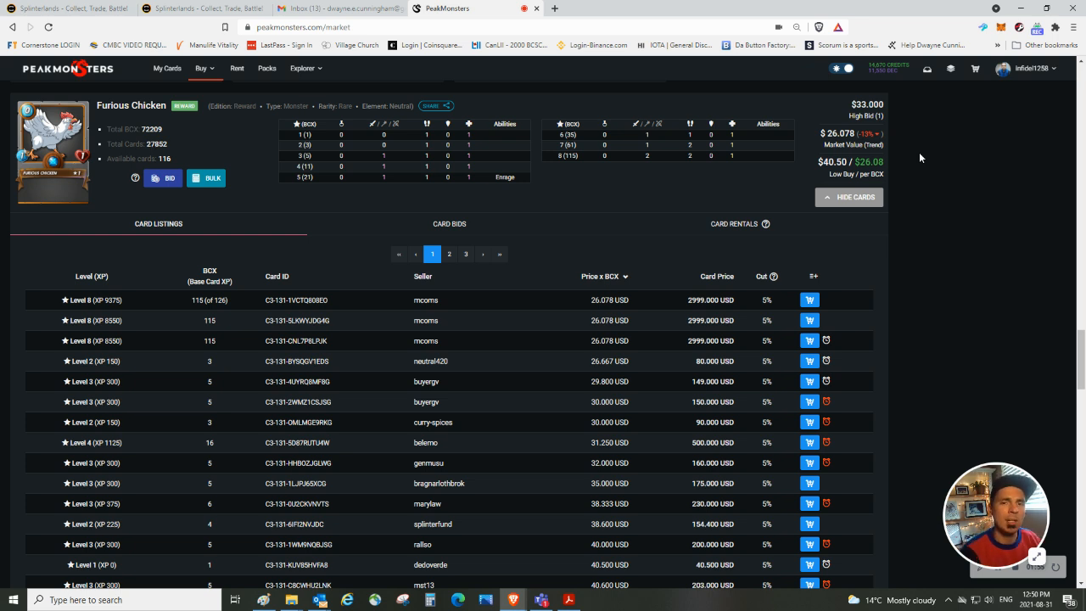
pyautogui.moveTo(818, 160)
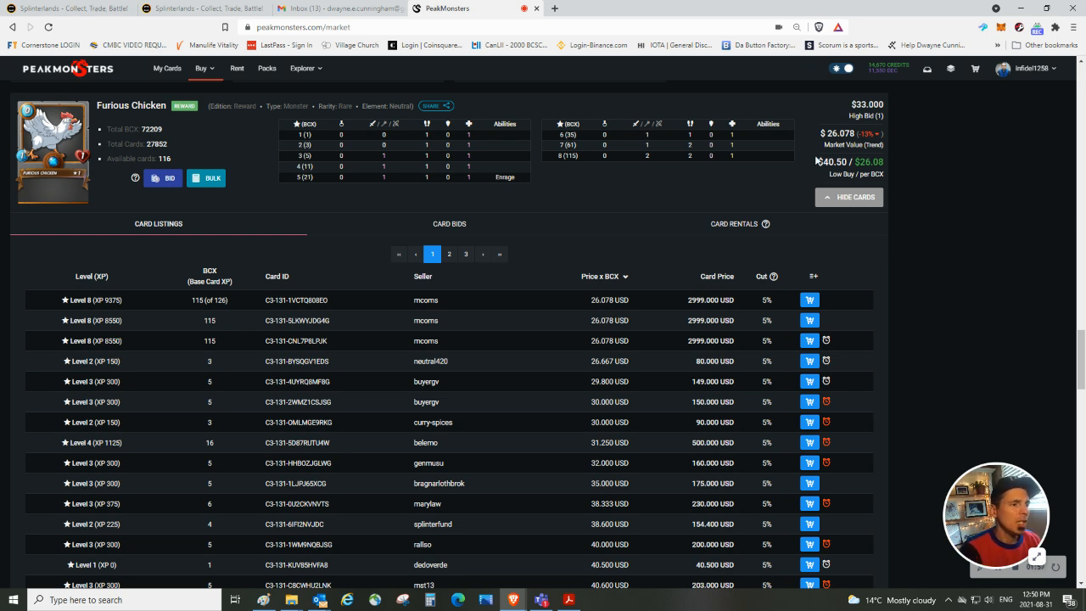
pyautogui.moveTo(208, 214)
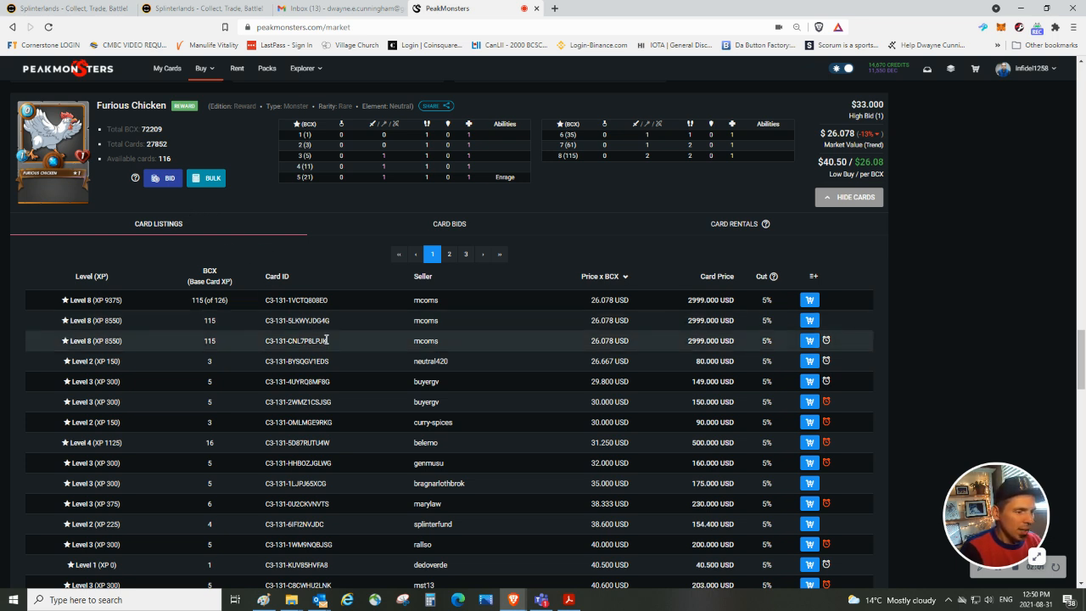
# Scroll the market to the Creeping Ooze card and reveal its listings from 1.800 USD per BCX.
pyautogui.scroll(-3)
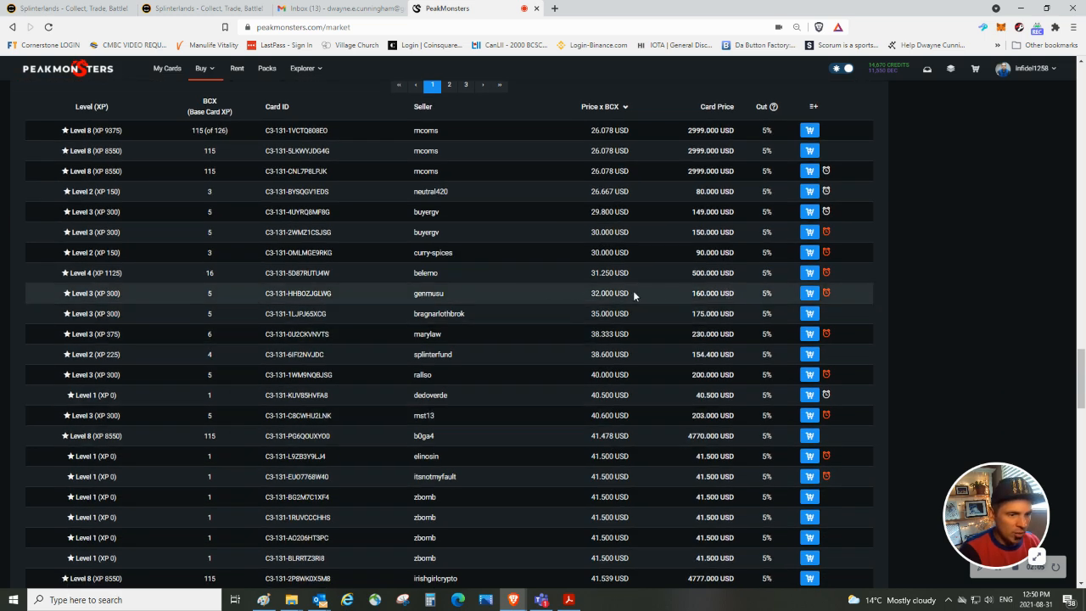
pyautogui.moveTo(208, 295)
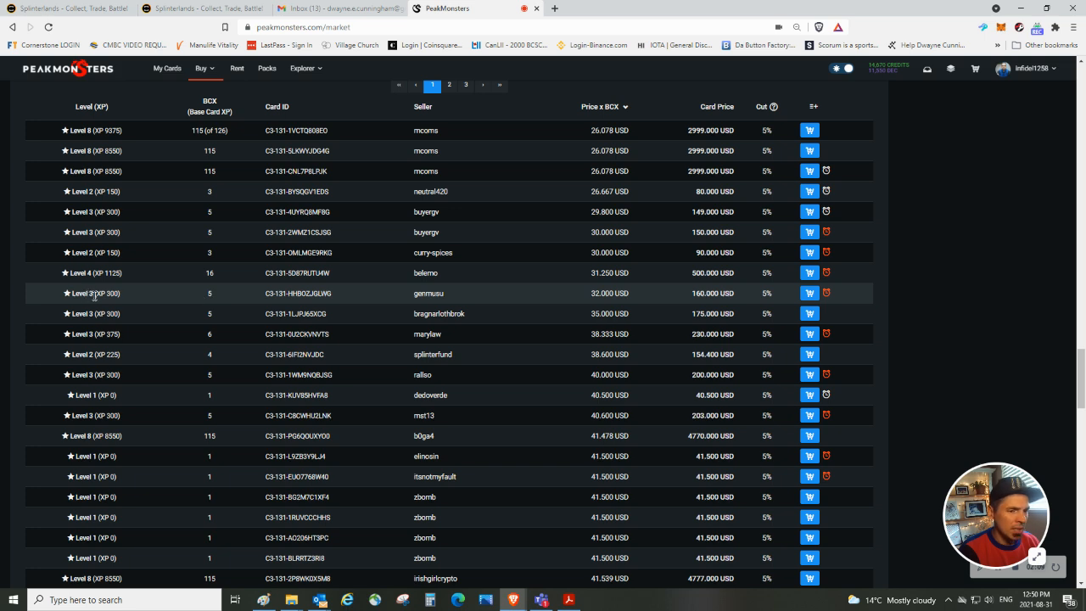
pyautogui.moveTo(546, 325)
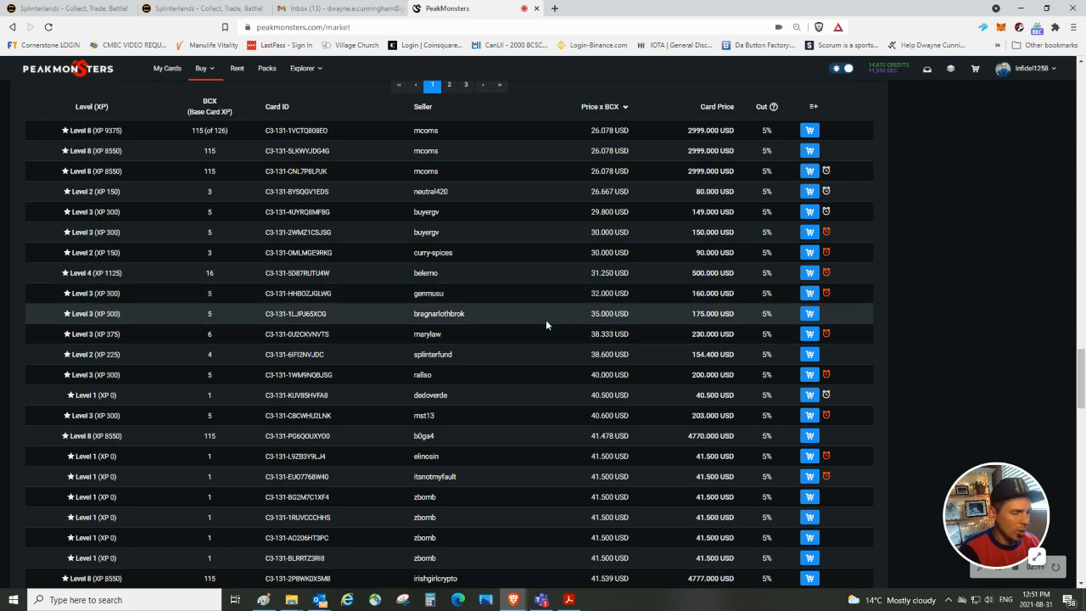
pyautogui.scroll(-3)
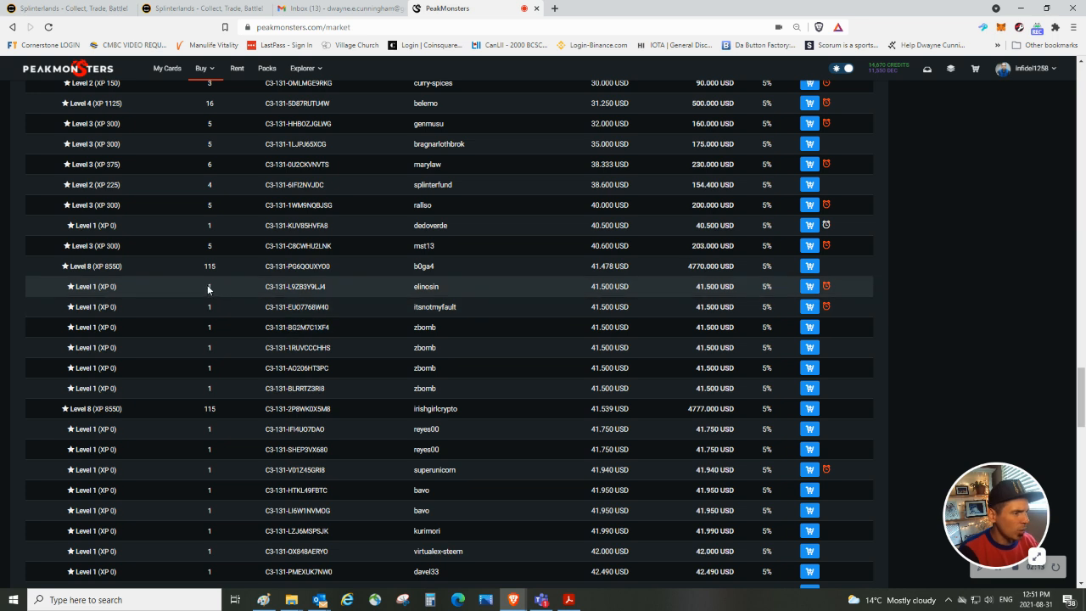
pyautogui.moveTo(676, 283)
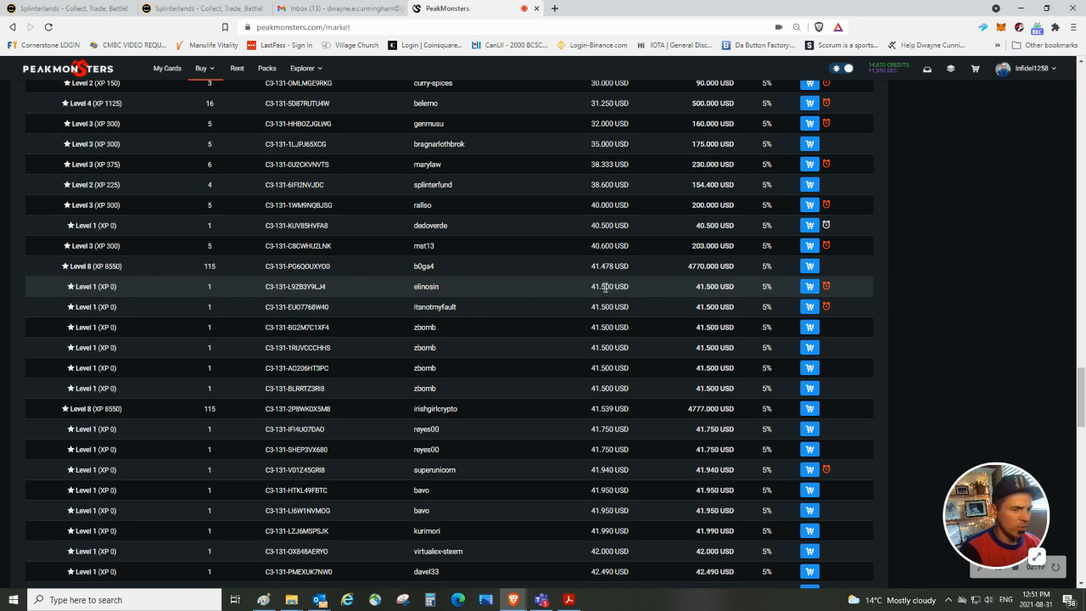
pyautogui.moveTo(827, 286)
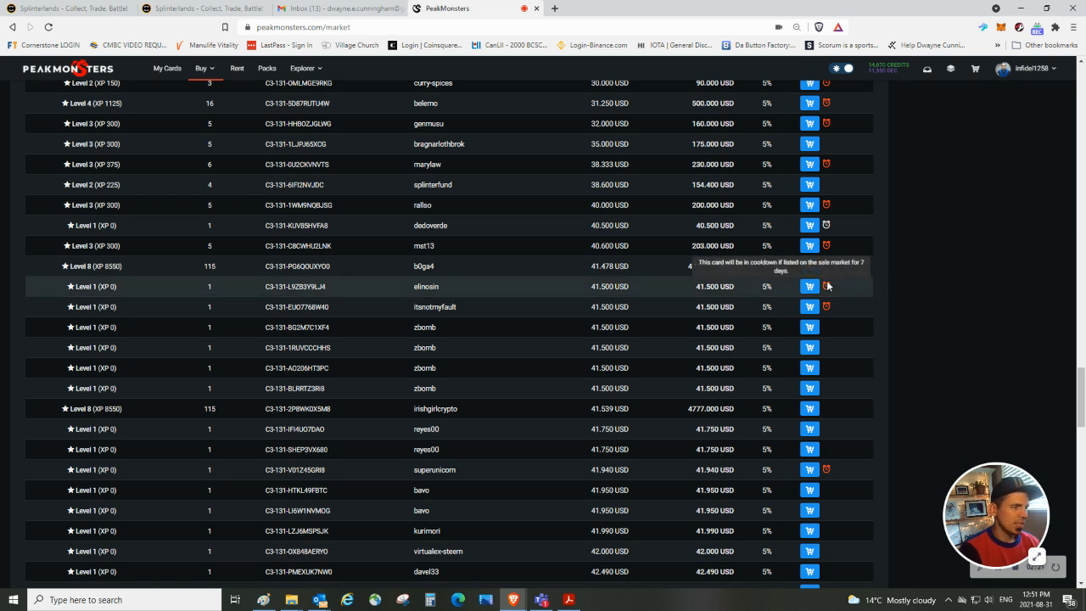
pyautogui.moveTo(830, 297)
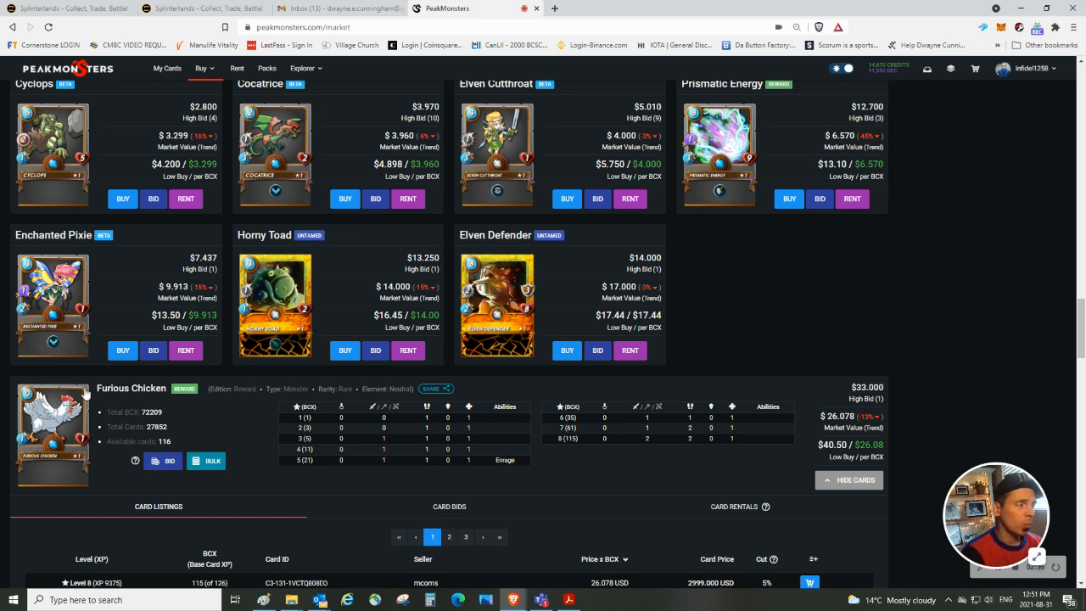
pyautogui.scroll(3)
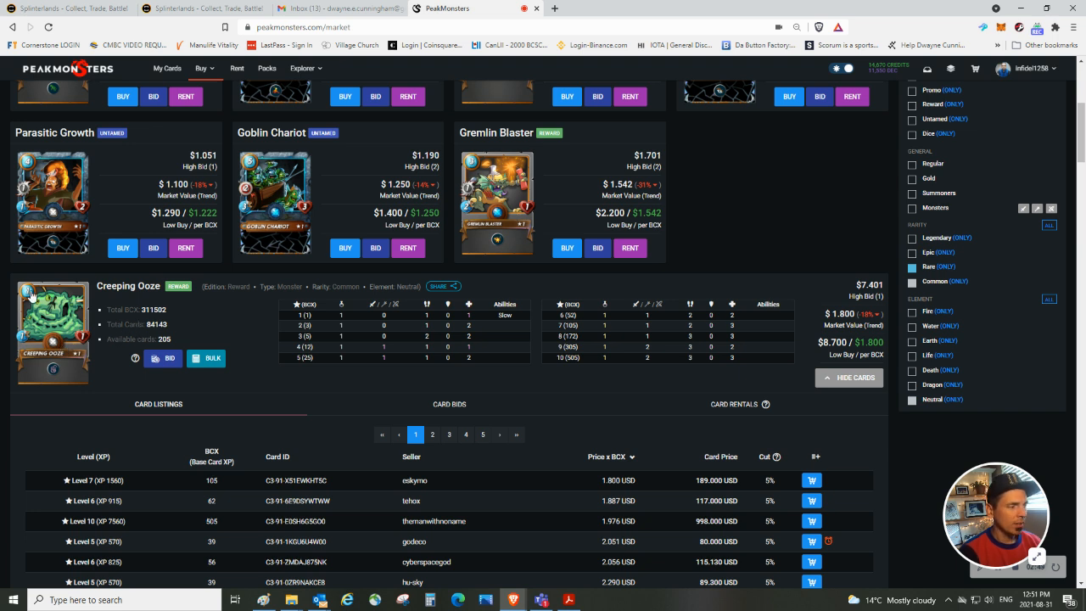
pyautogui.moveTo(47, 355)
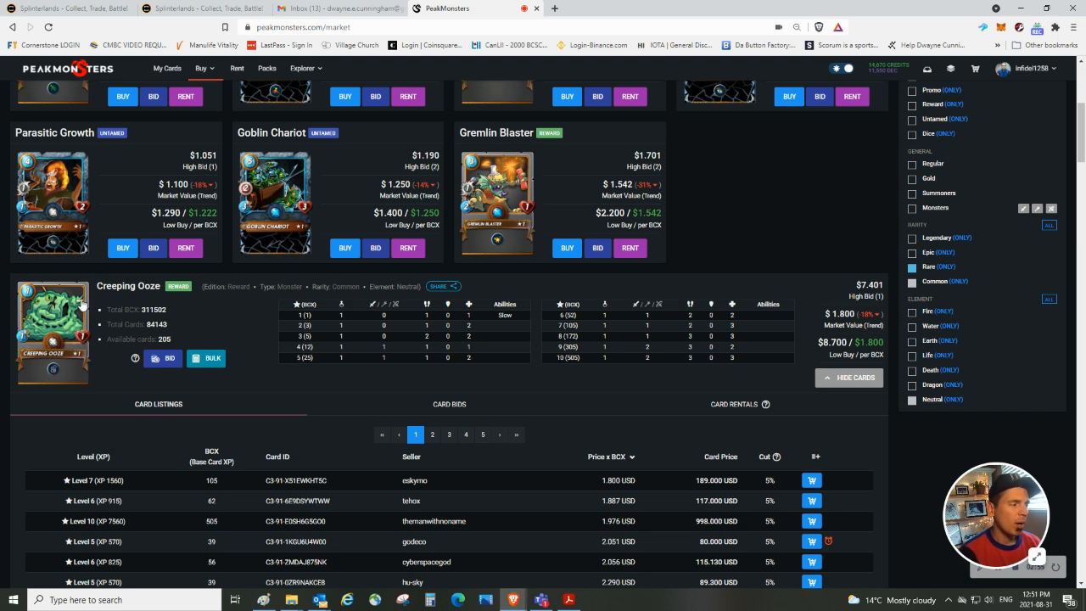
pyautogui.moveTo(55, 354)
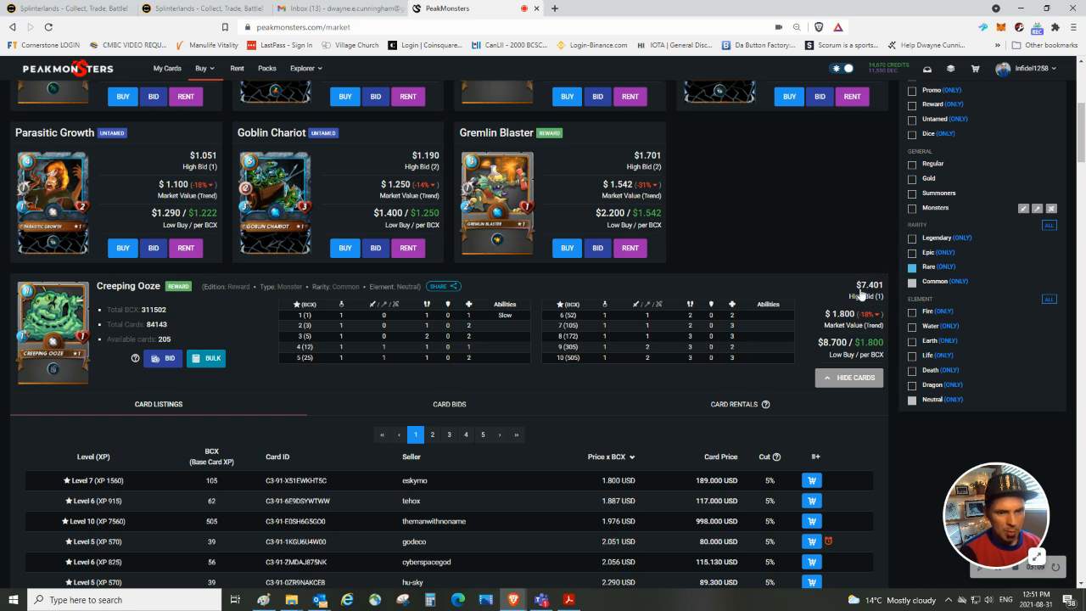
pyautogui.moveTo(859, 294)
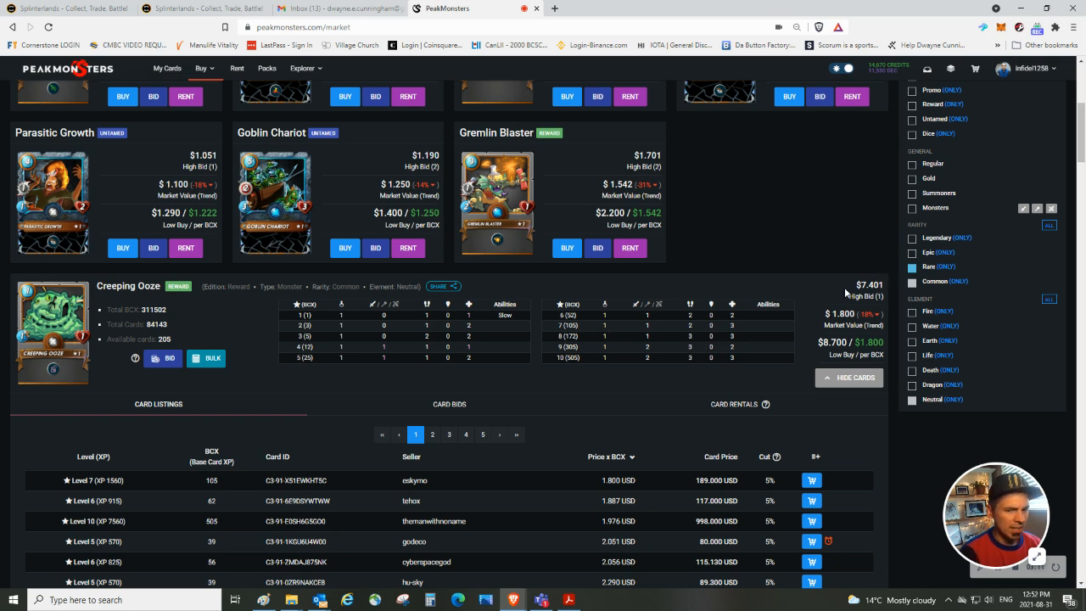
# Browse down the price-sorted Creeping Ooze listings to sellers with Level 4 cards at 6.00 USD per BCX.
pyautogui.scroll(-3)
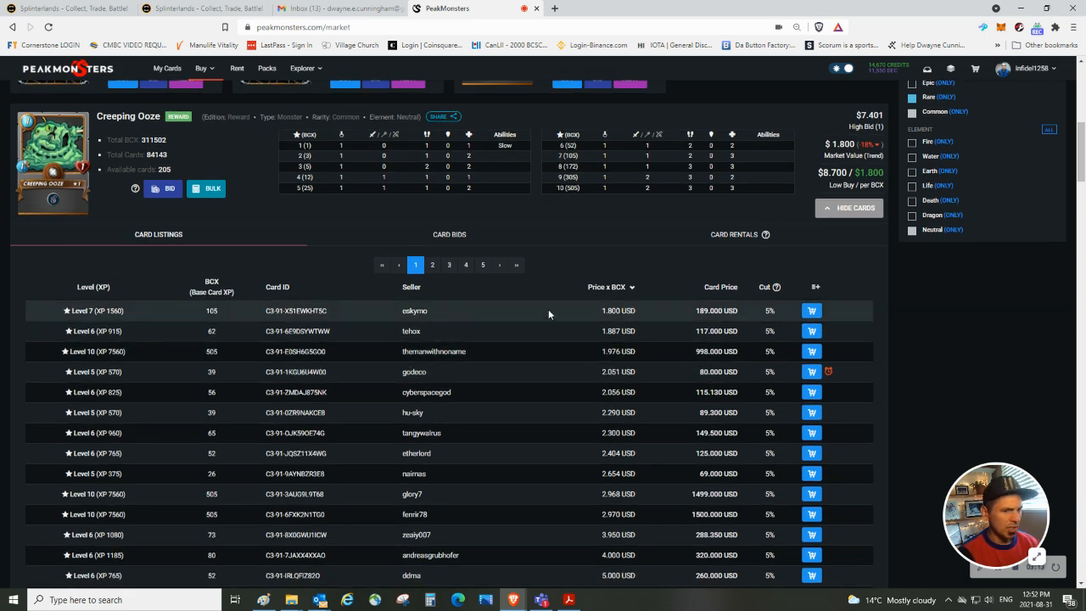
pyautogui.moveTo(335, 311)
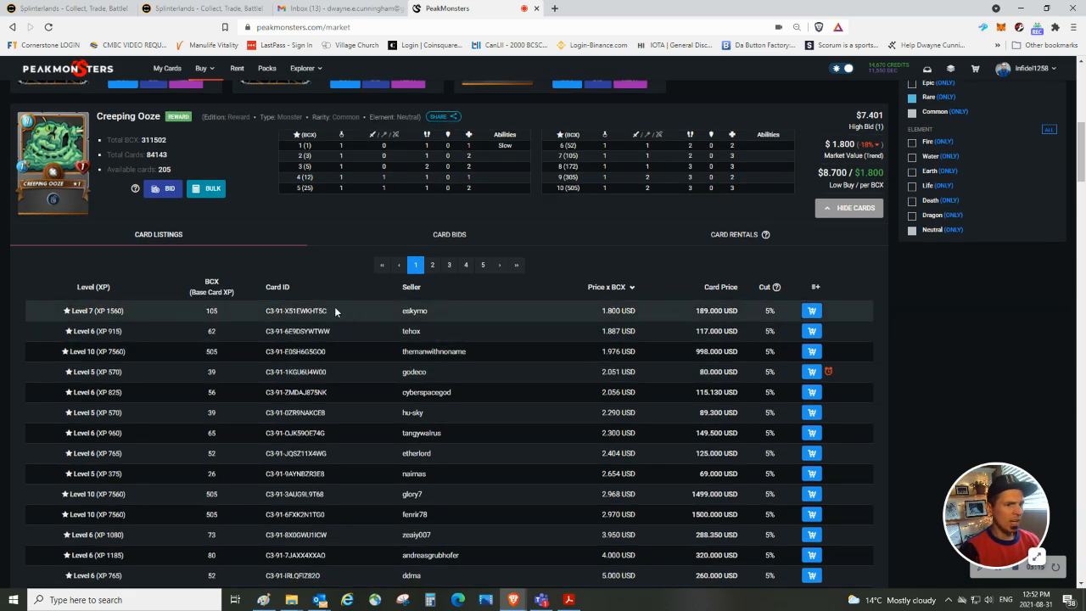
pyautogui.moveTo(560, 156)
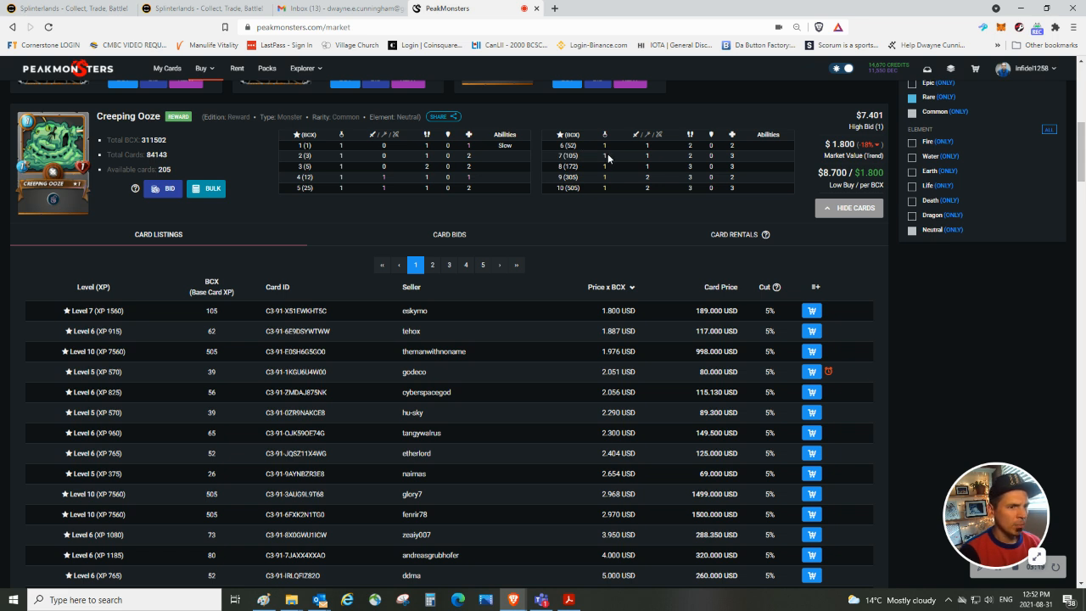
pyautogui.moveTo(723, 160)
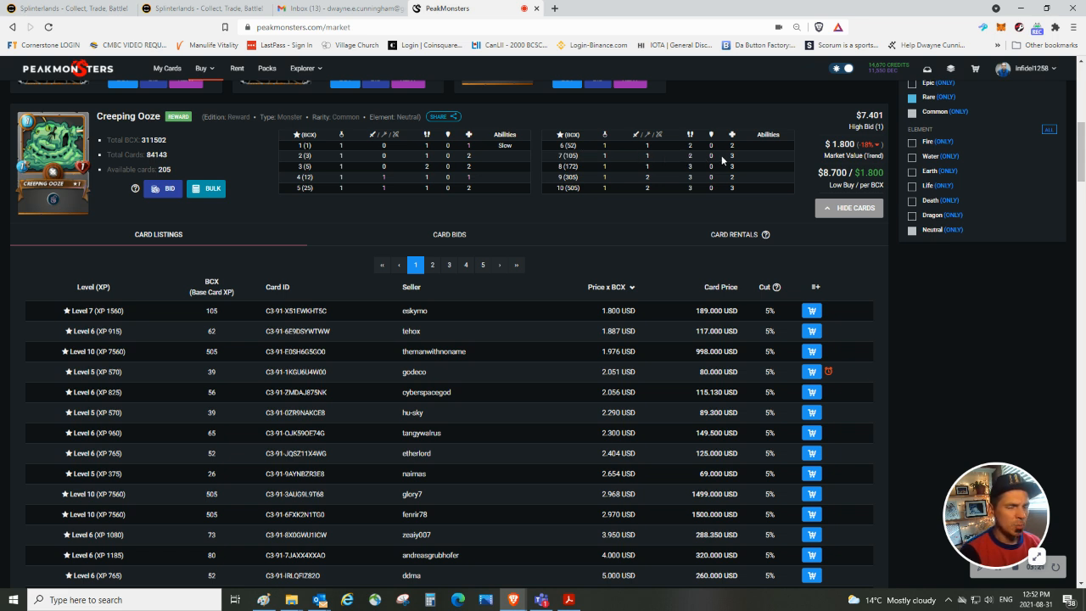
pyautogui.moveTo(749, 160)
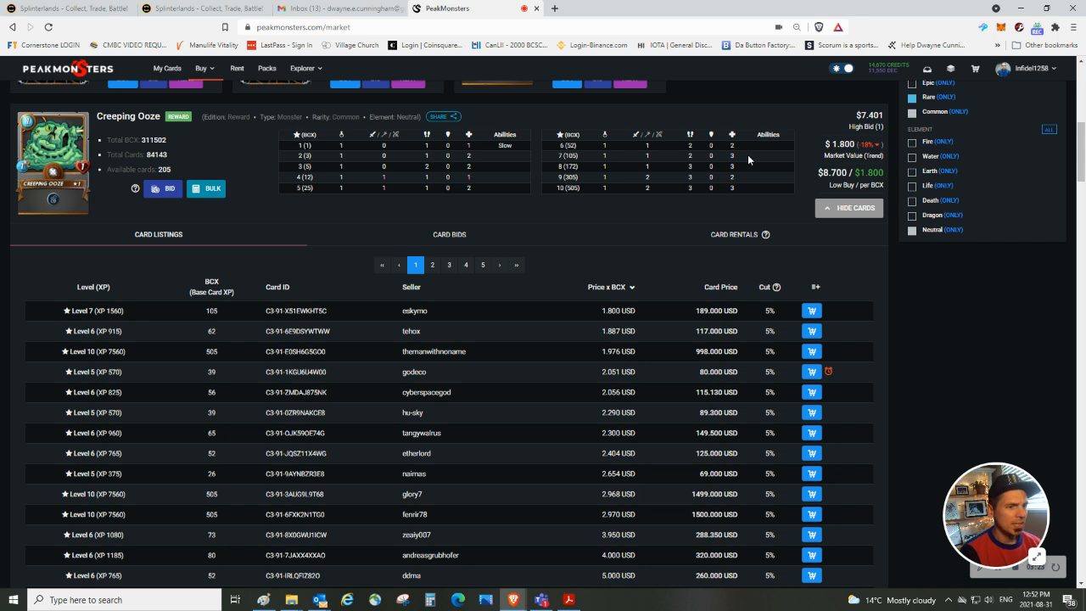
pyautogui.moveTo(593, 159)
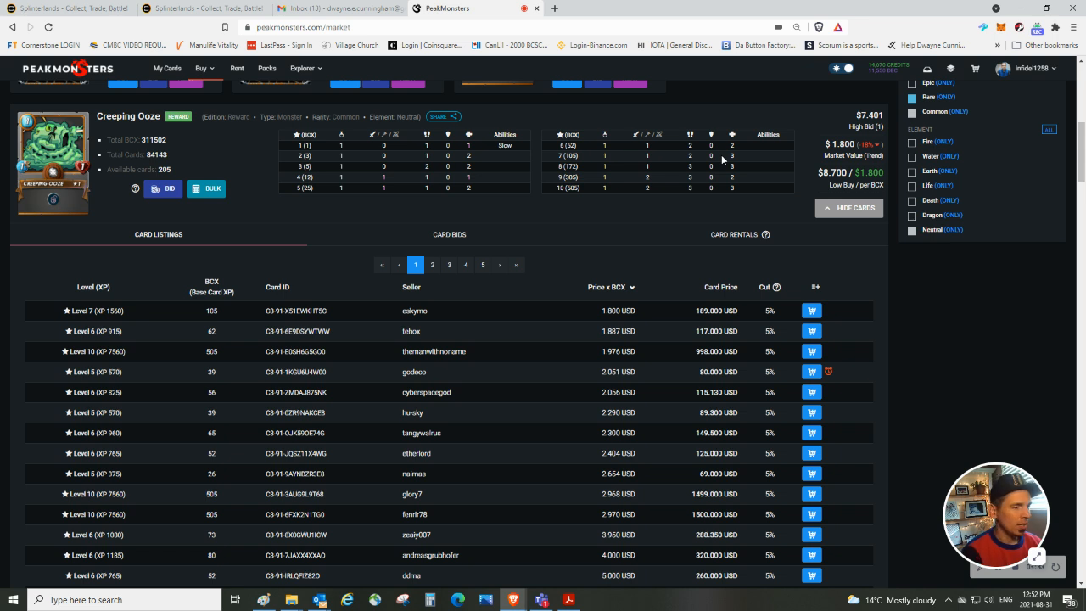
pyautogui.moveTo(730, 174)
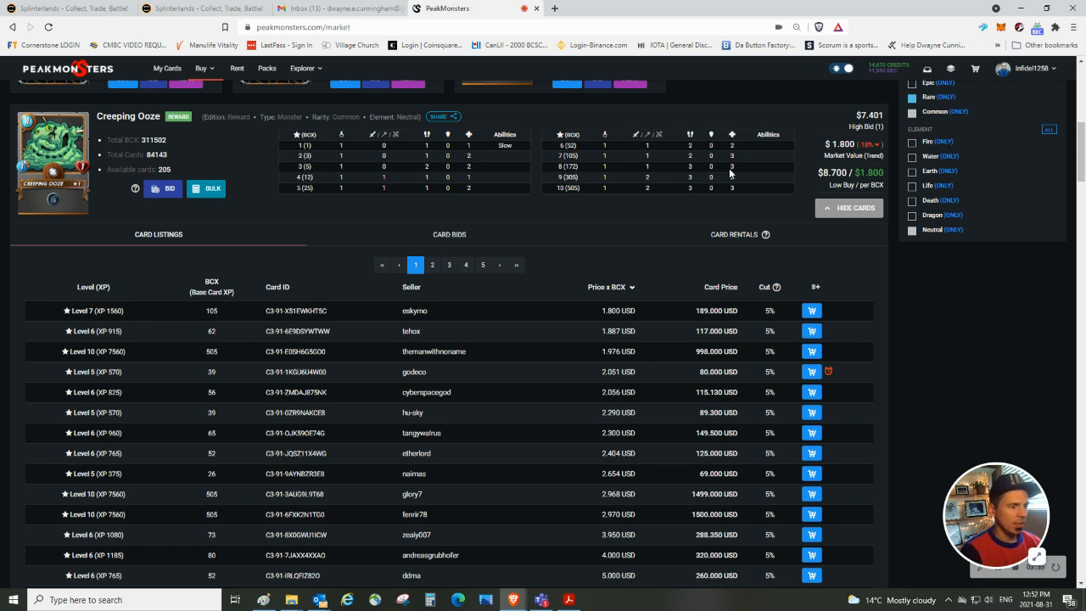
pyautogui.moveTo(348, 285)
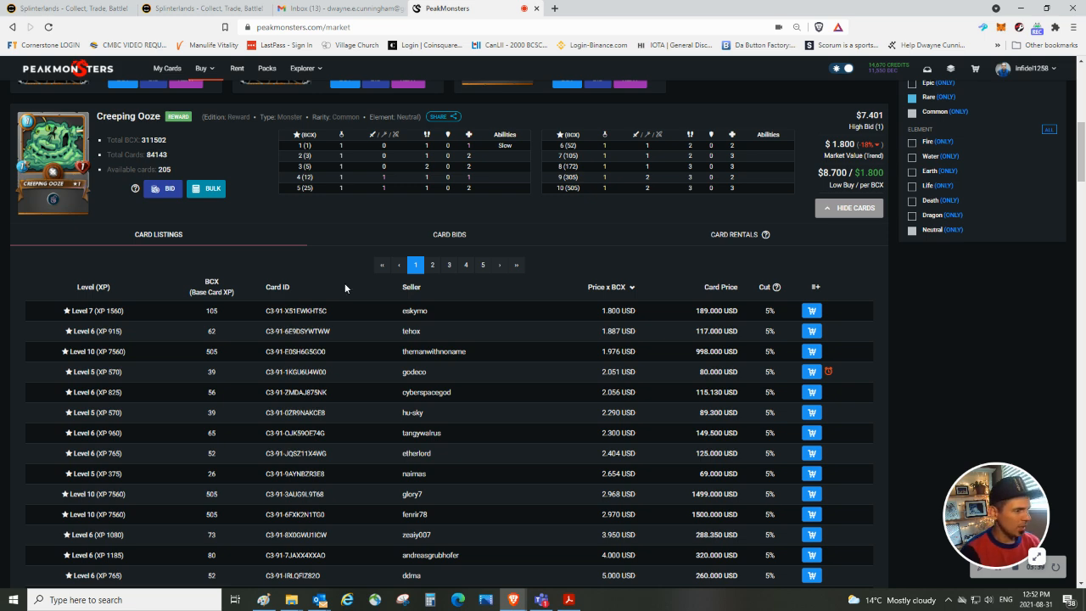
pyautogui.scroll(-3)
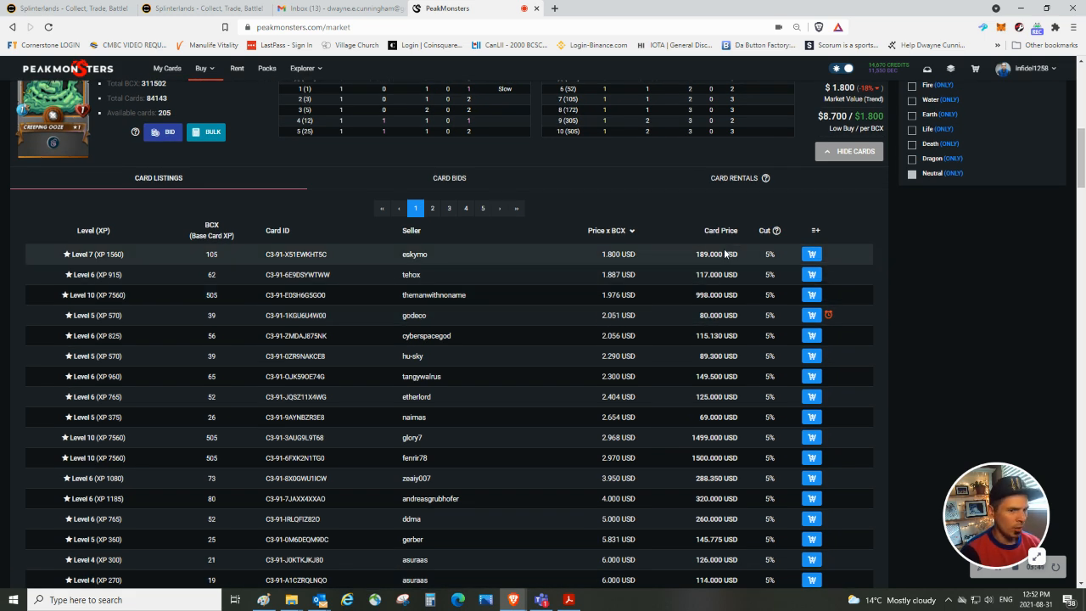
# Add Level 1 Creeping Ooze listings priced 8.000–8.720 USD to the cart.
pyautogui.scroll(-3)
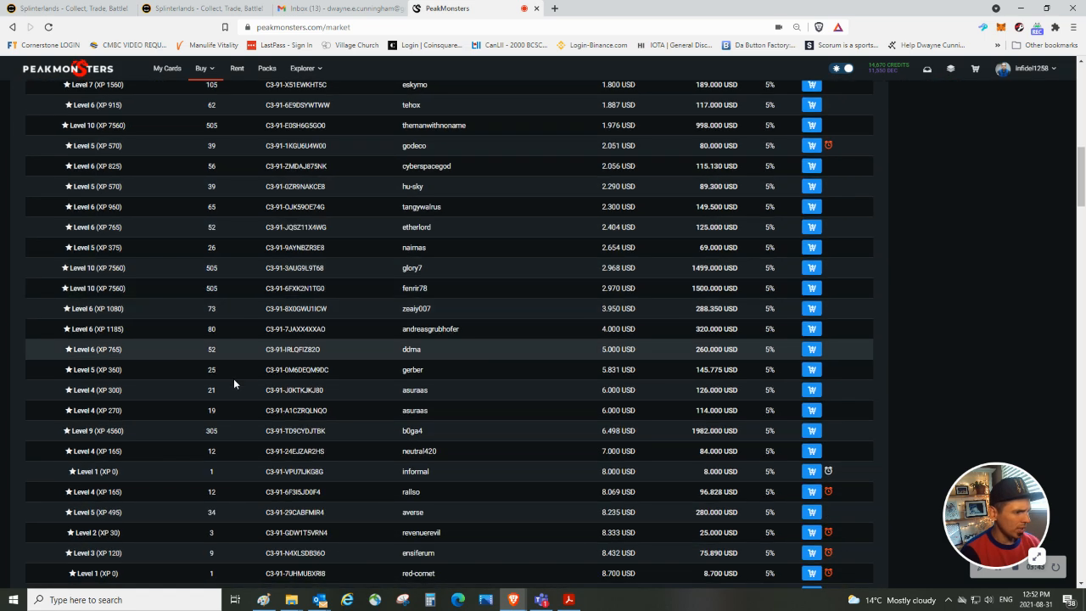
pyautogui.scroll(-3)
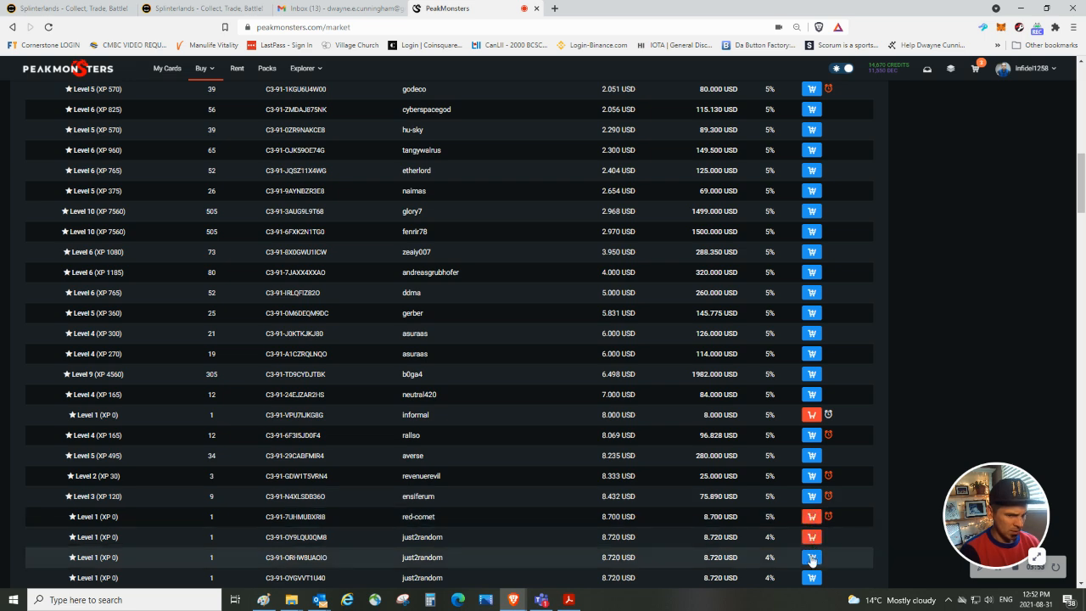
pyautogui.scroll(-3)
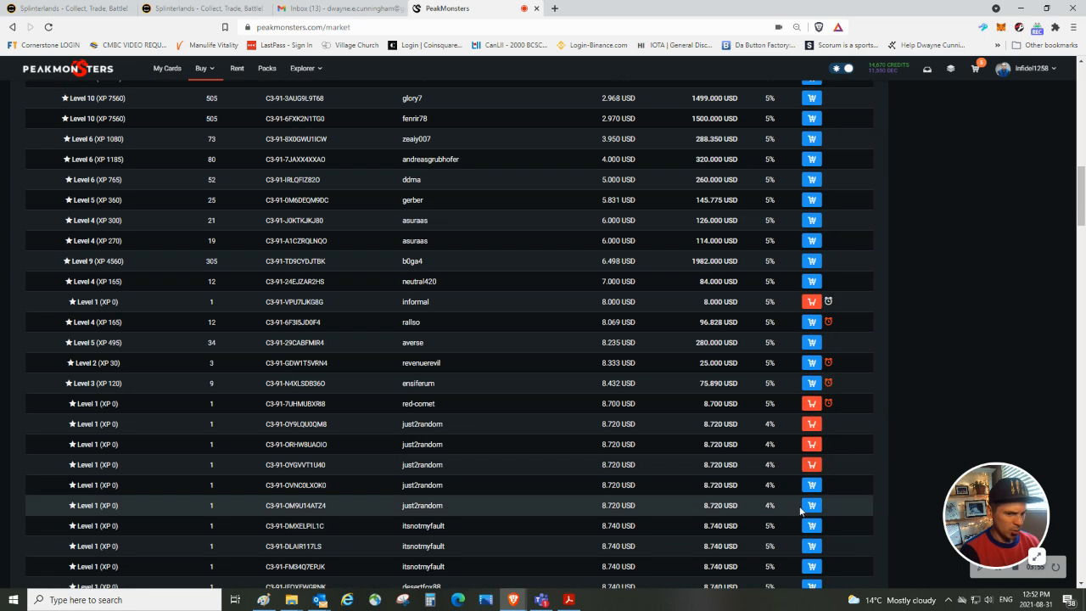
pyautogui.click(811, 505)
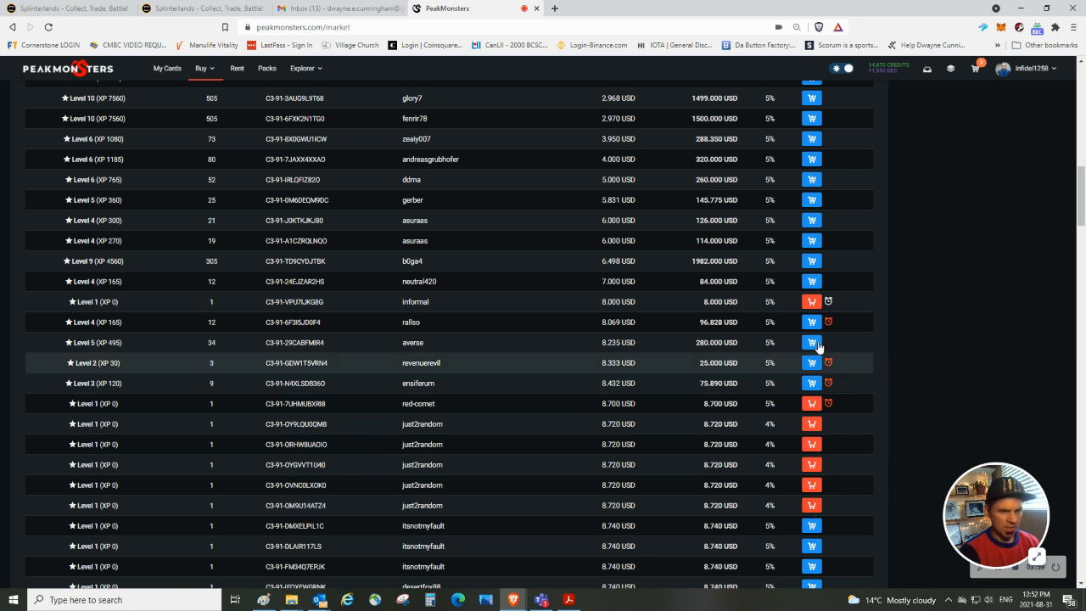
pyautogui.moveTo(811, 566)
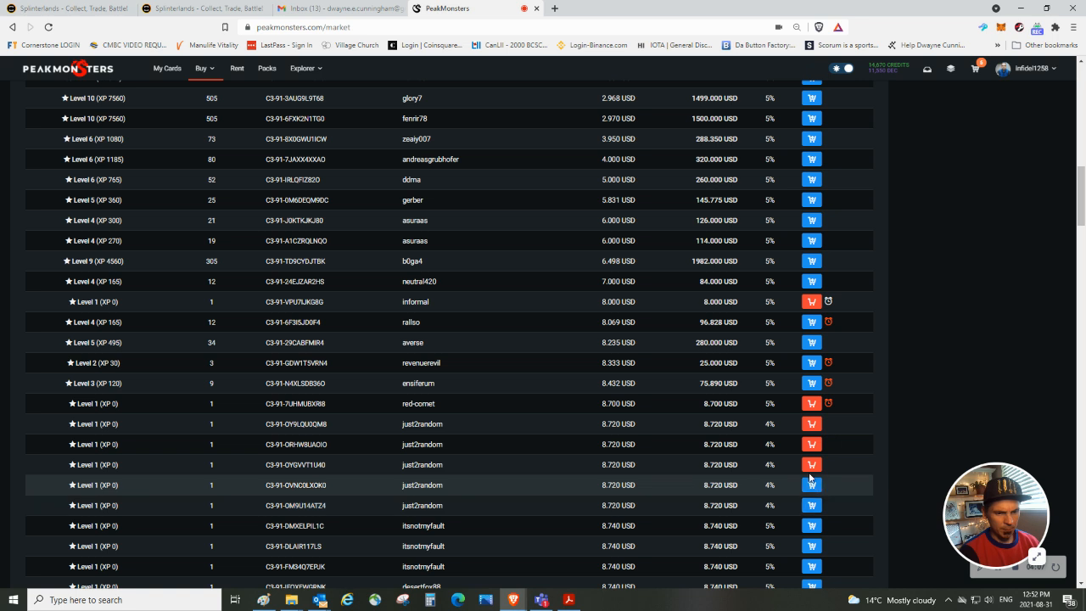
pyautogui.moveTo(931, 104)
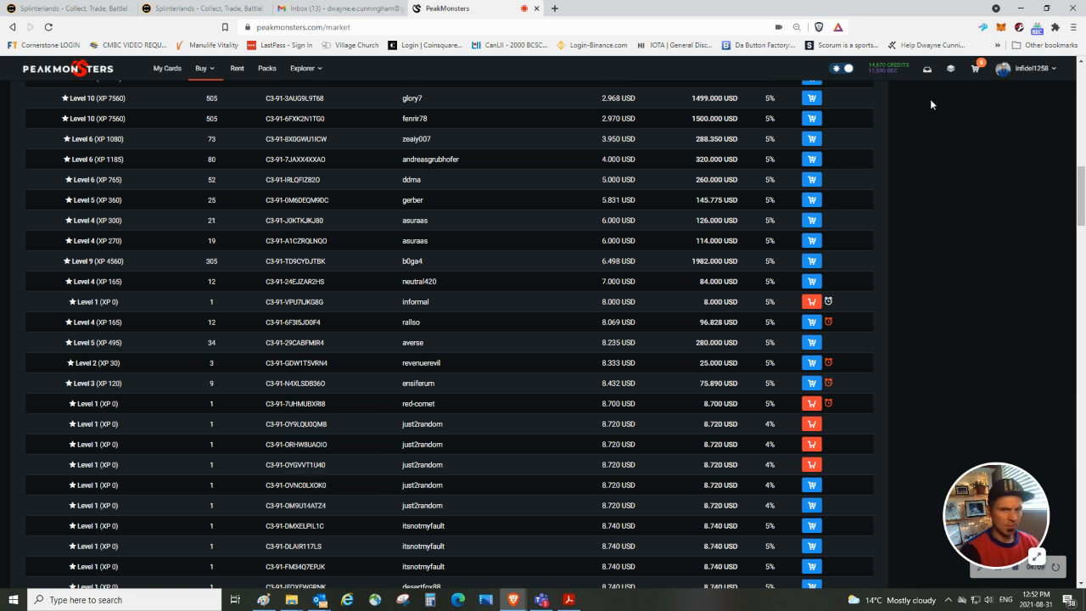
pyautogui.click(975, 67)
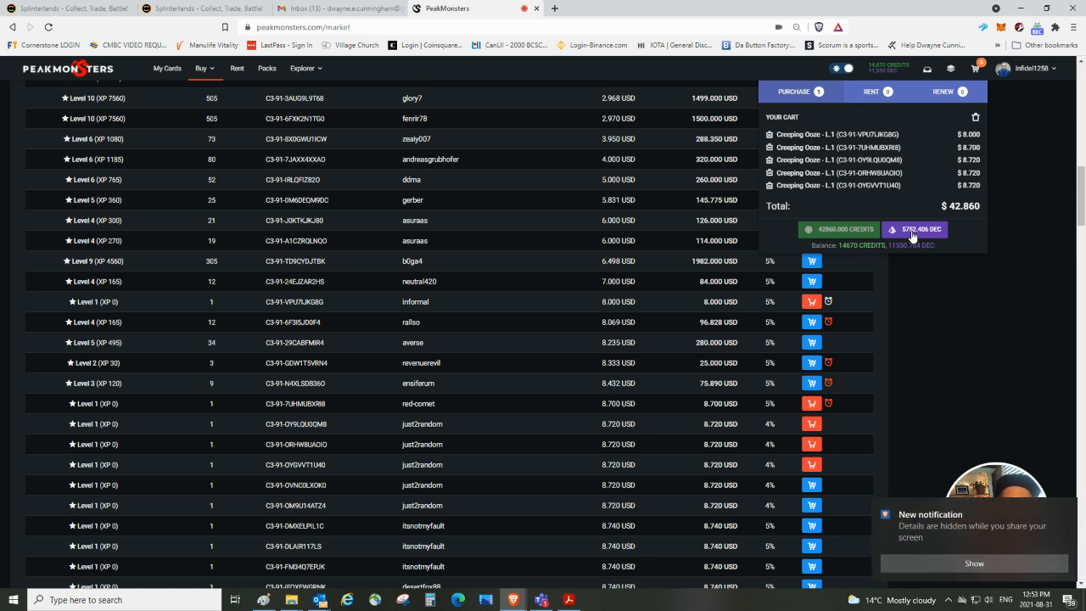
pyautogui.moveTo(1059, 503)
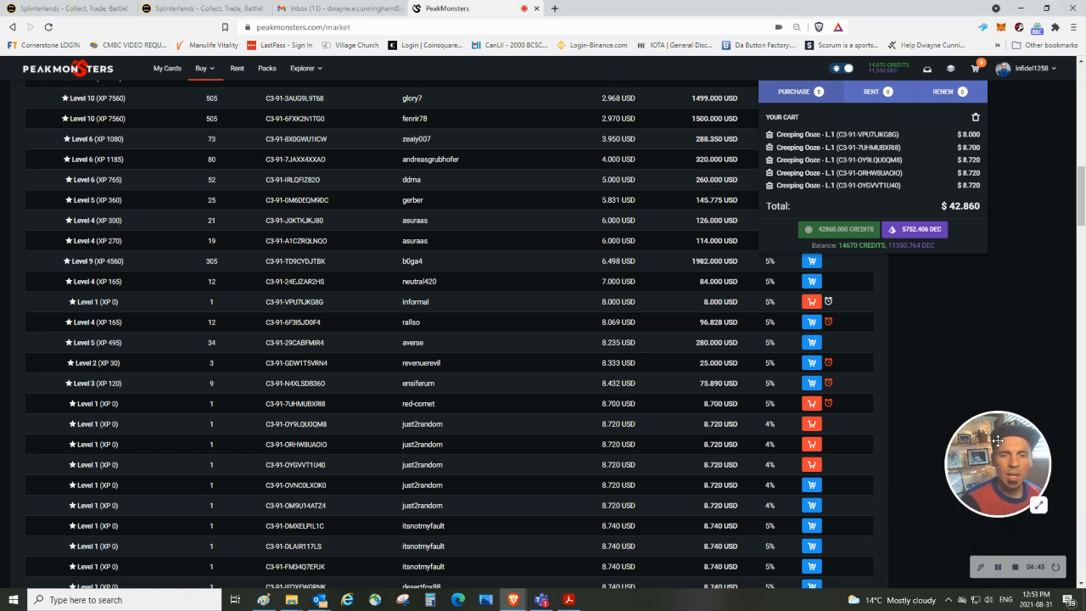
pyautogui.click(974, 68)
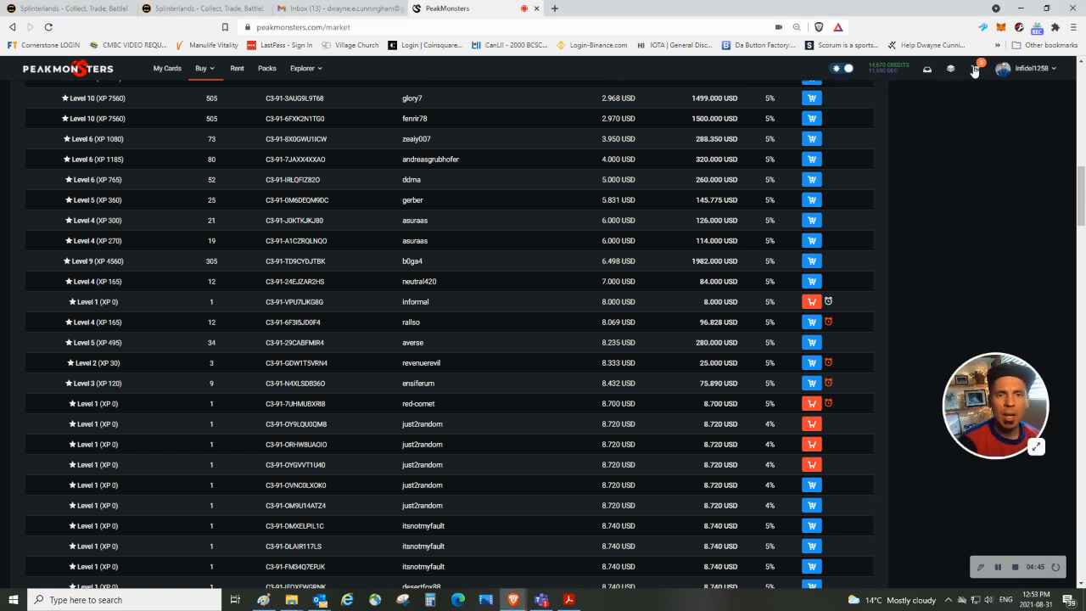
# Purchase the five carted Creeping Ooze cards, leaving the cart empty, and bring up the account menu.
pyautogui.click(976, 68)
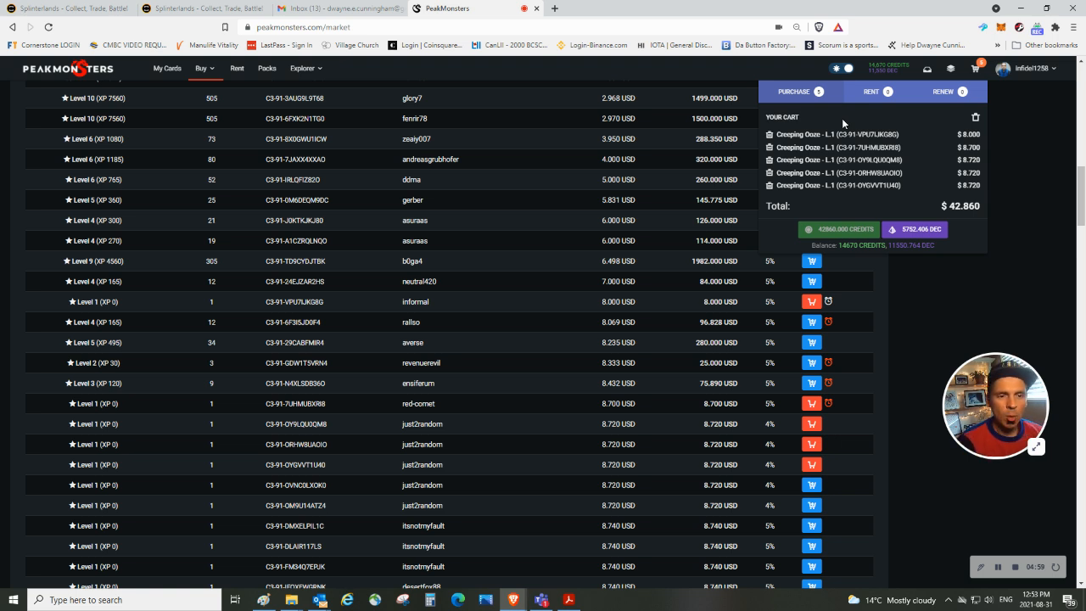
pyautogui.moveTo(913, 169)
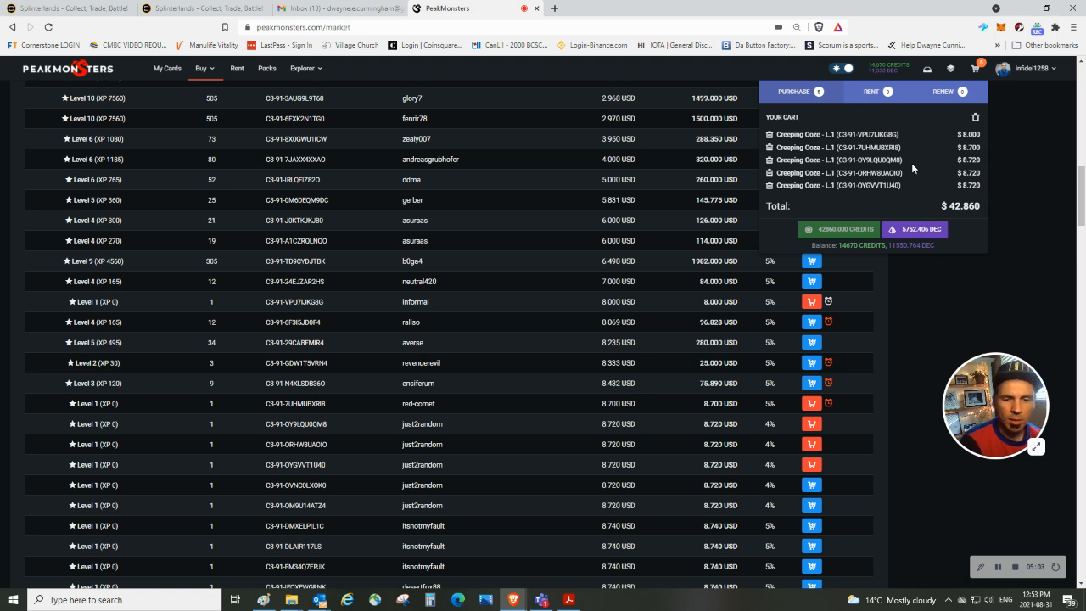
pyautogui.moveTo(892, 136)
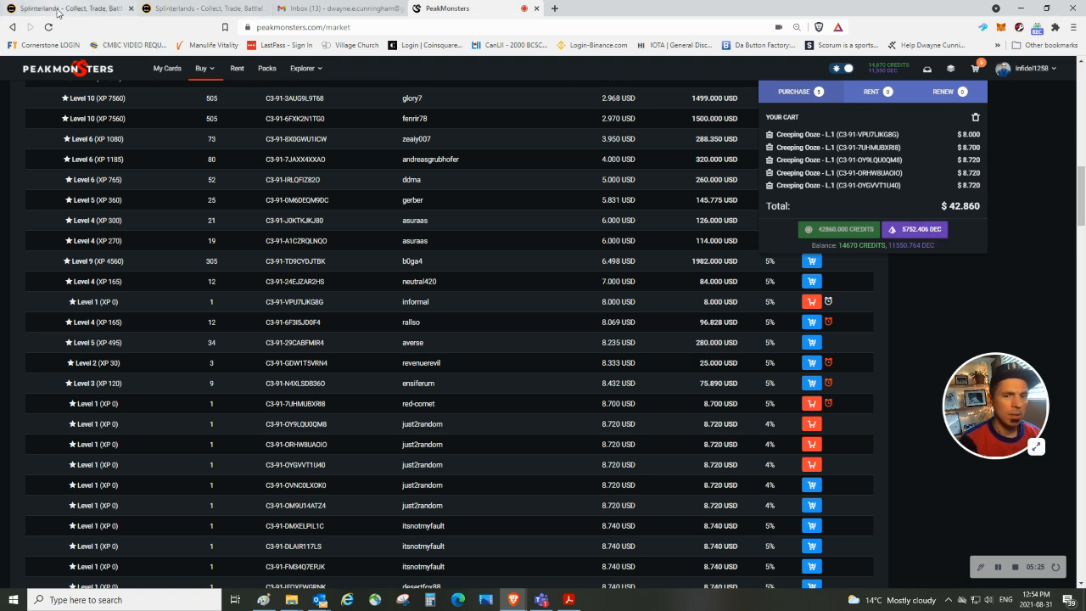
pyautogui.moveTo(914, 236)
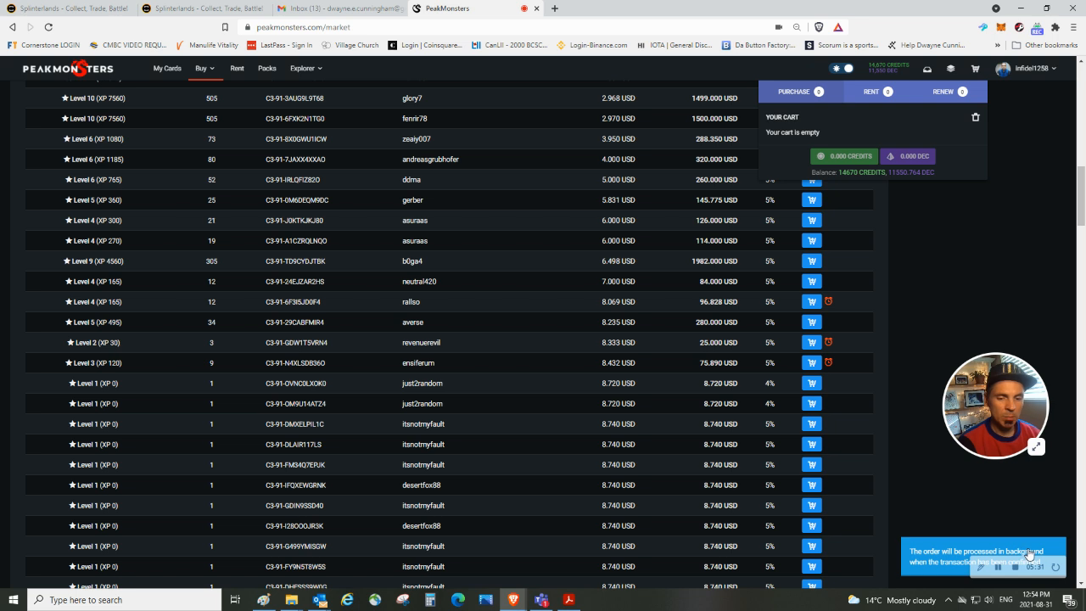
pyautogui.click(1027, 68)
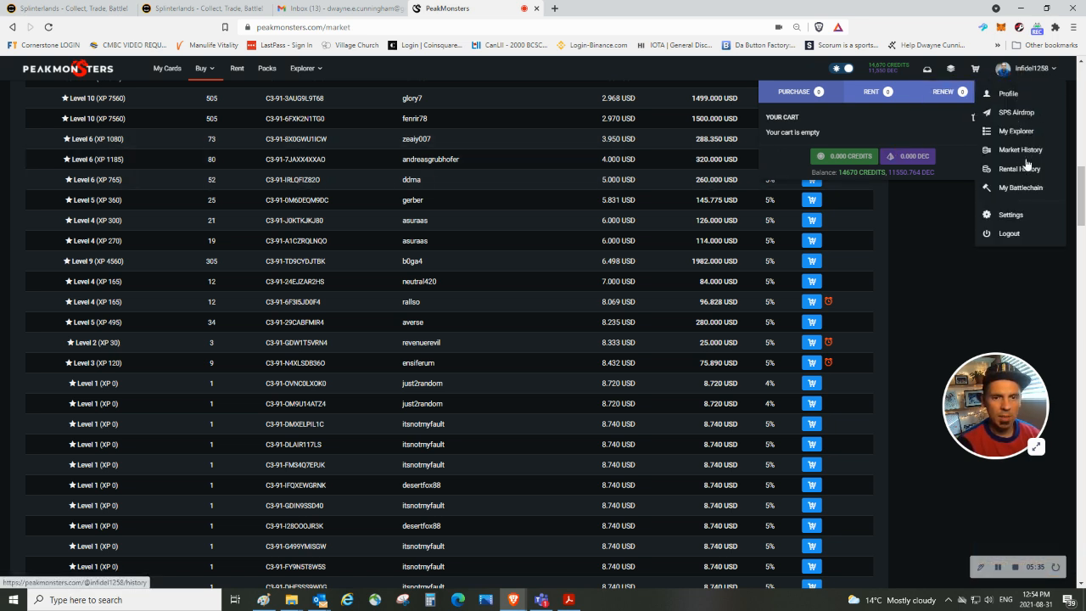
# View Market History listing the Aug 31 Creeping Ooze purchases, then switch to the Splinterlands tab.
pyautogui.click(1029, 149)
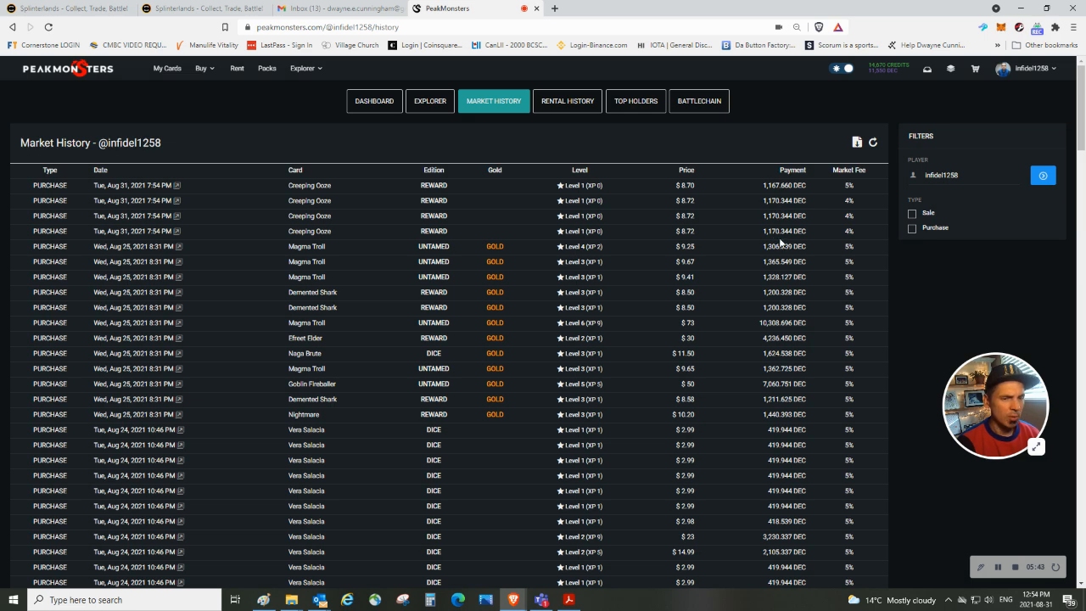
pyautogui.click(73, 7)
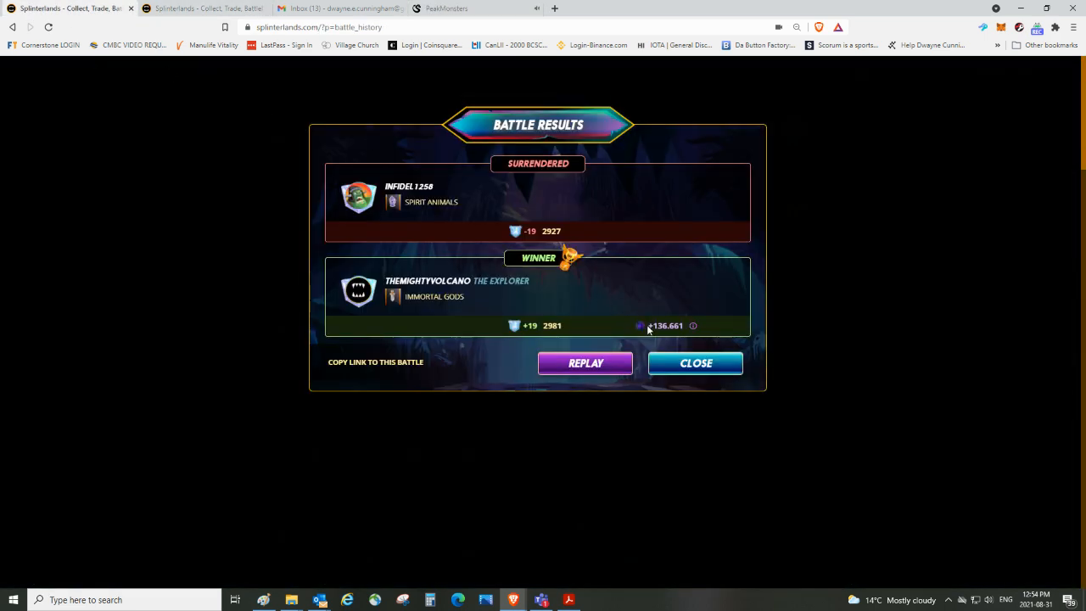
# Close the battle results and browse down the Battle Log through older ranked matches.
pyautogui.click(695, 363)
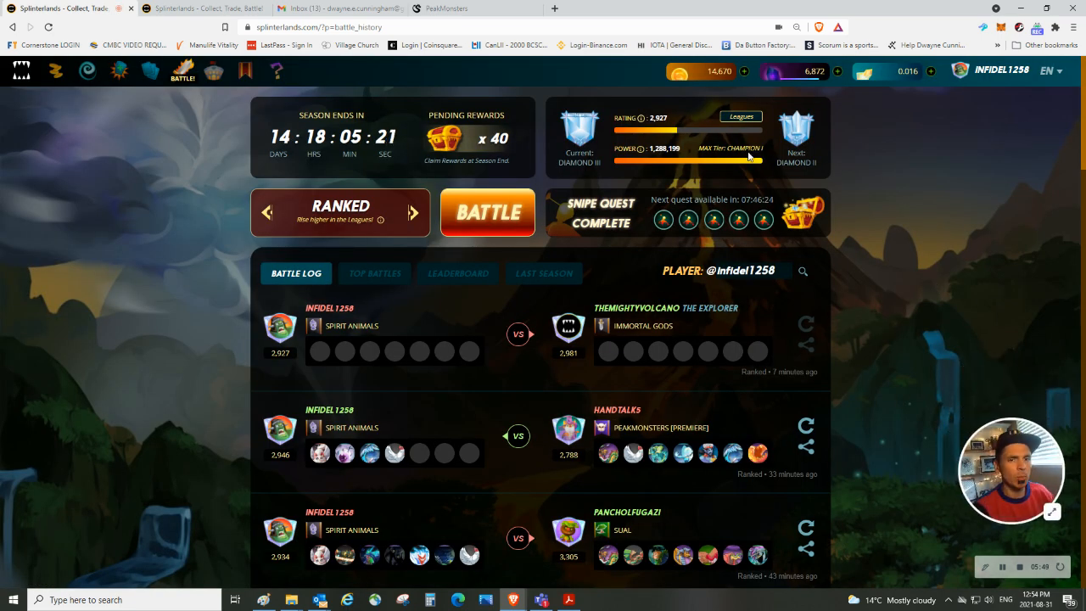
pyautogui.scroll(-3)
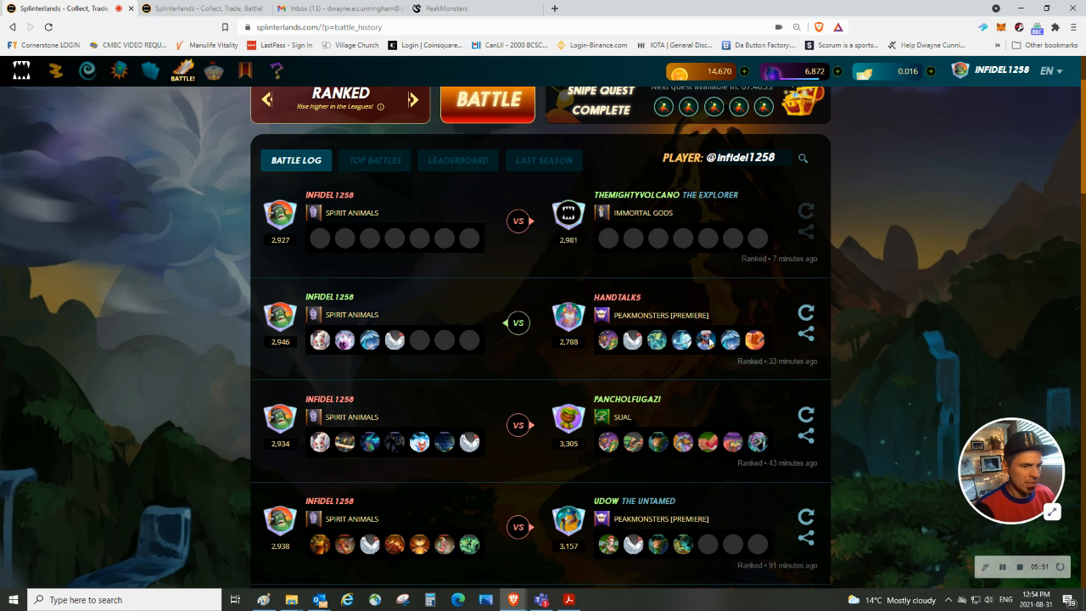
pyautogui.scroll(-3)
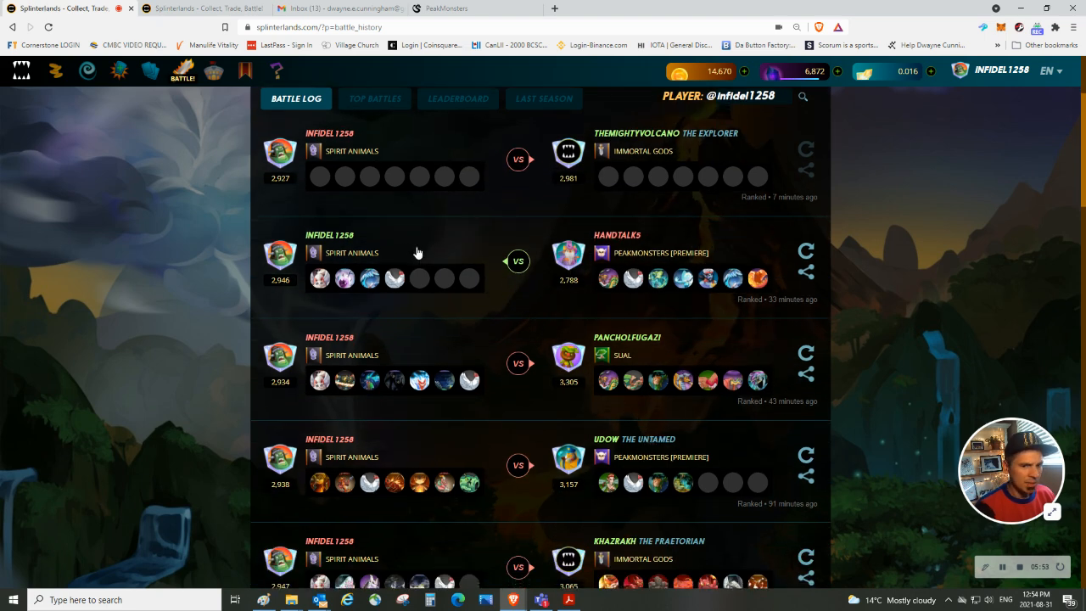
pyautogui.scroll(-3)
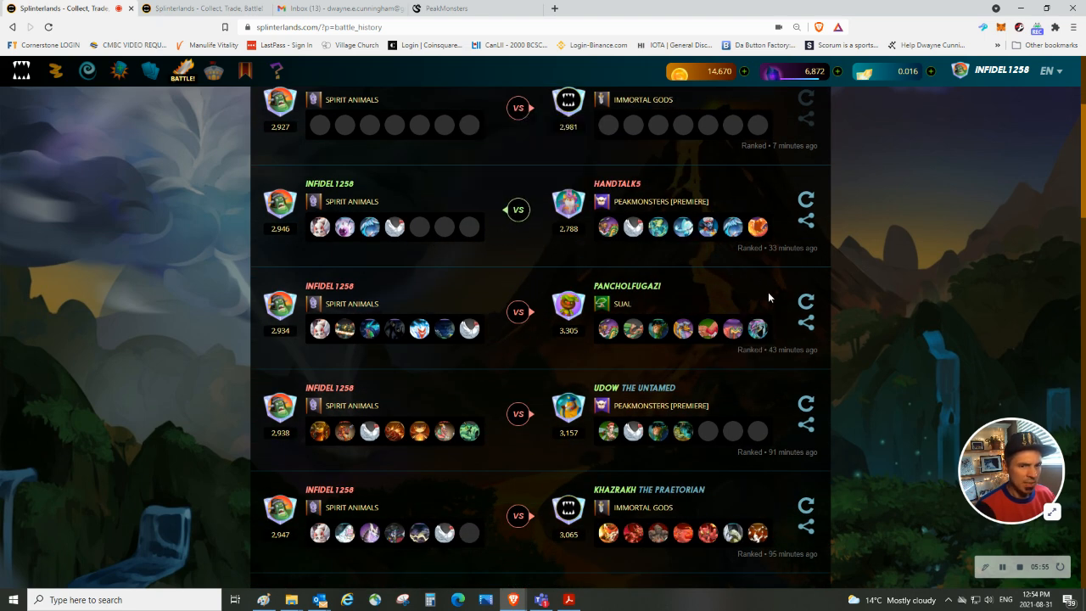
pyautogui.moveTo(783, 443)
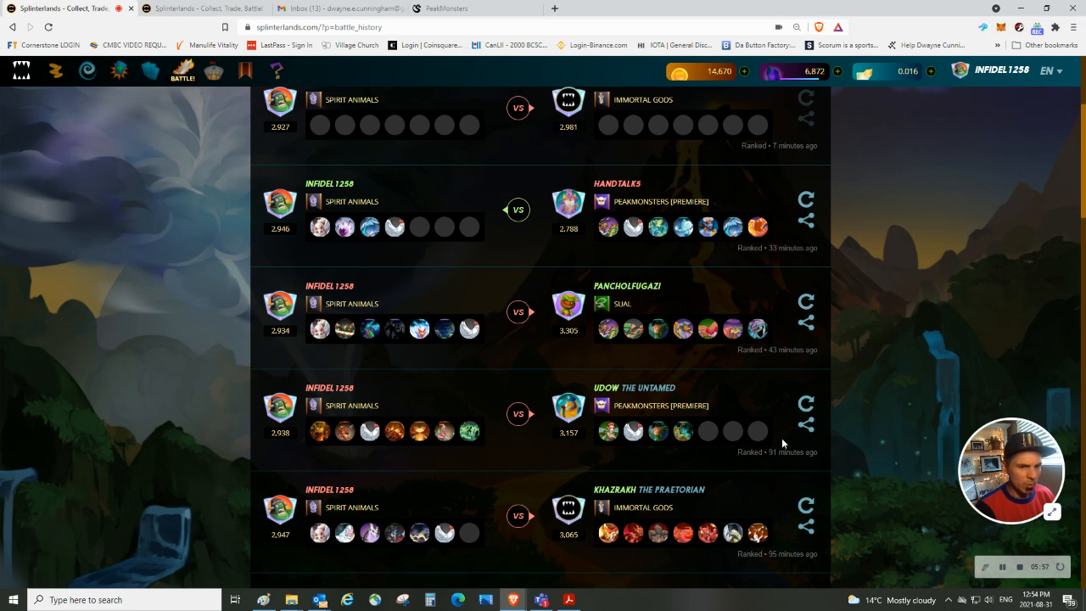
pyautogui.scroll(-3)
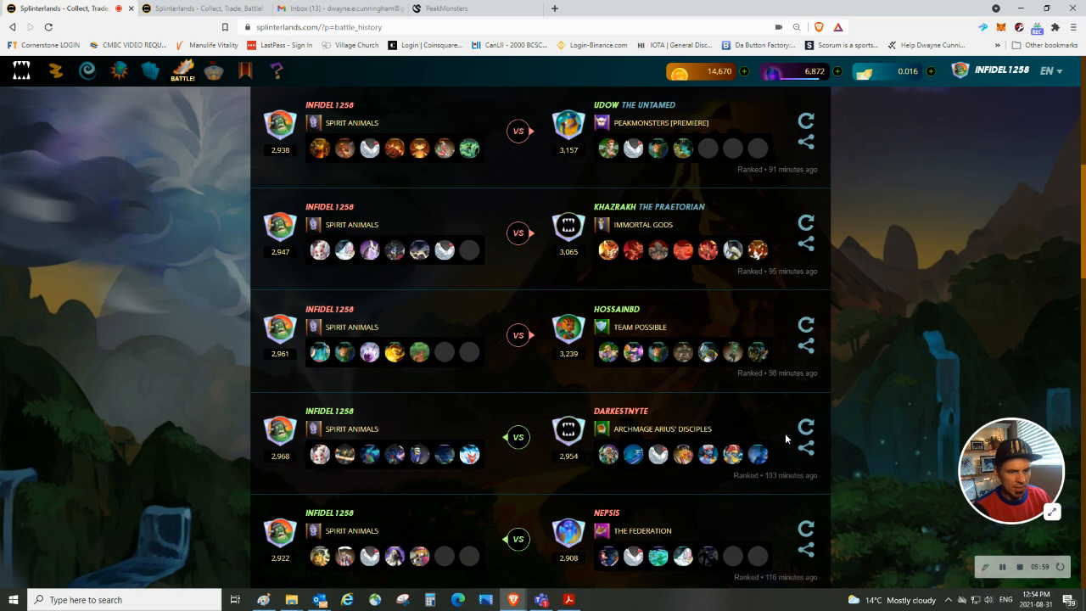
pyautogui.scroll(-3)
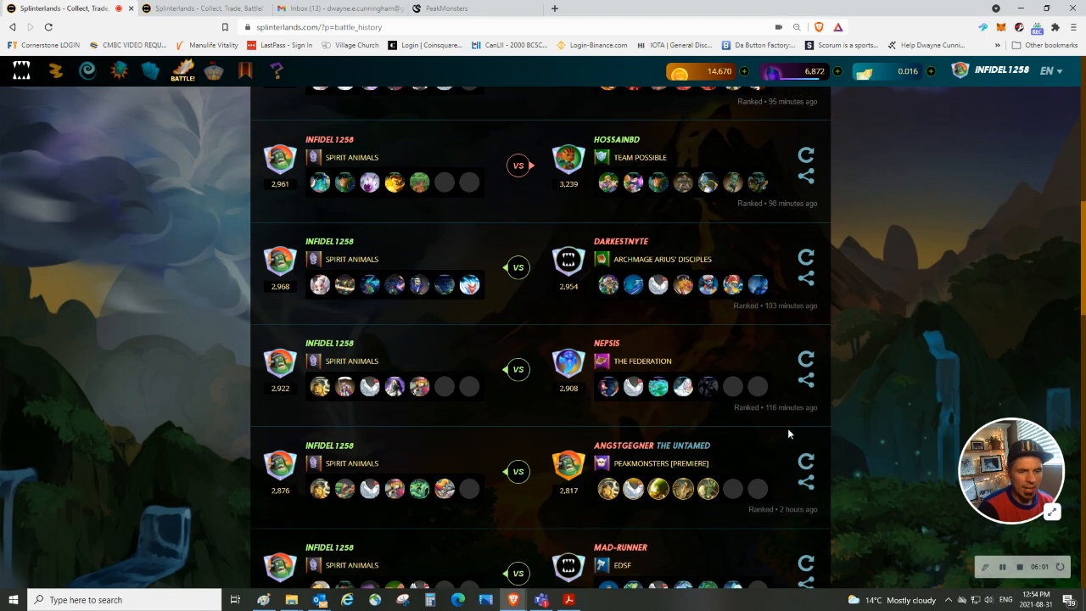
pyautogui.scroll(-3)
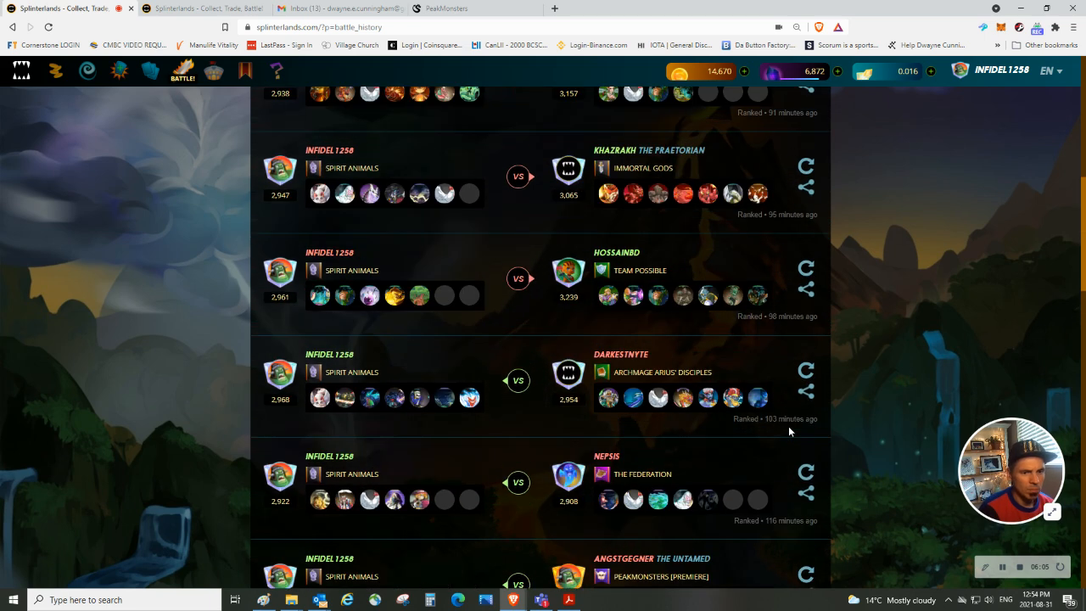
# Continue through the Battle Log and return to the summary showing rating 2,927, Diamond III.
pyautogui.scroll(3)
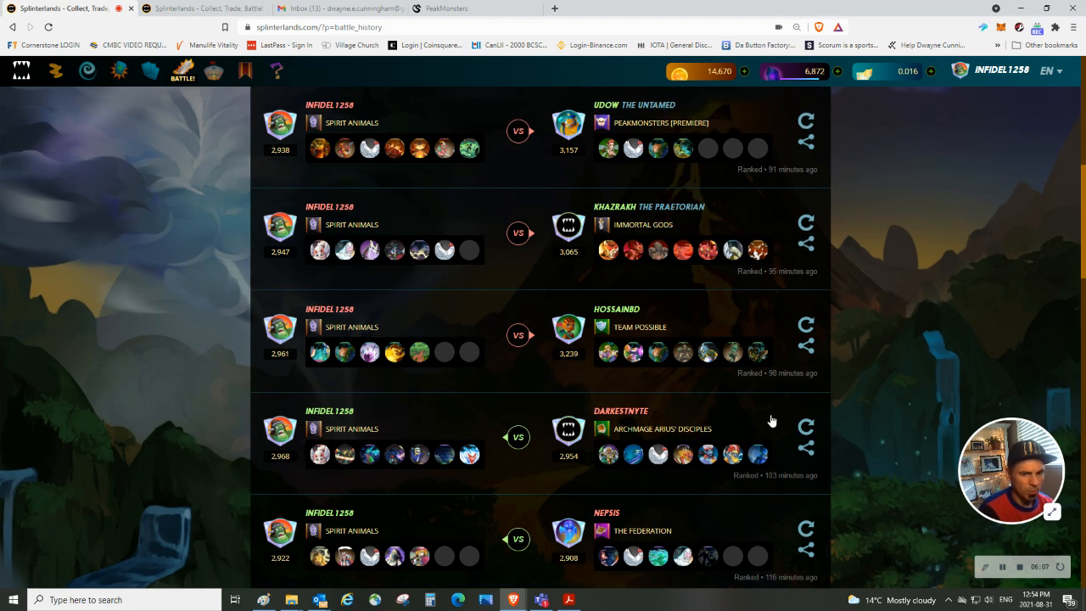
pyautogui.scroll(-3)
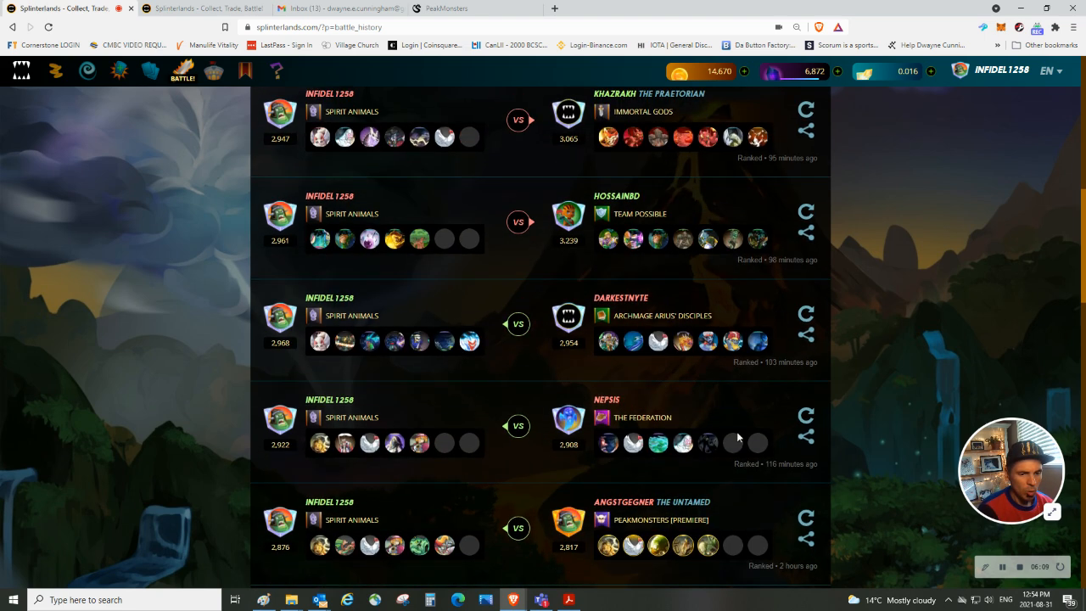
pyautogui.moveTo(771, 362)
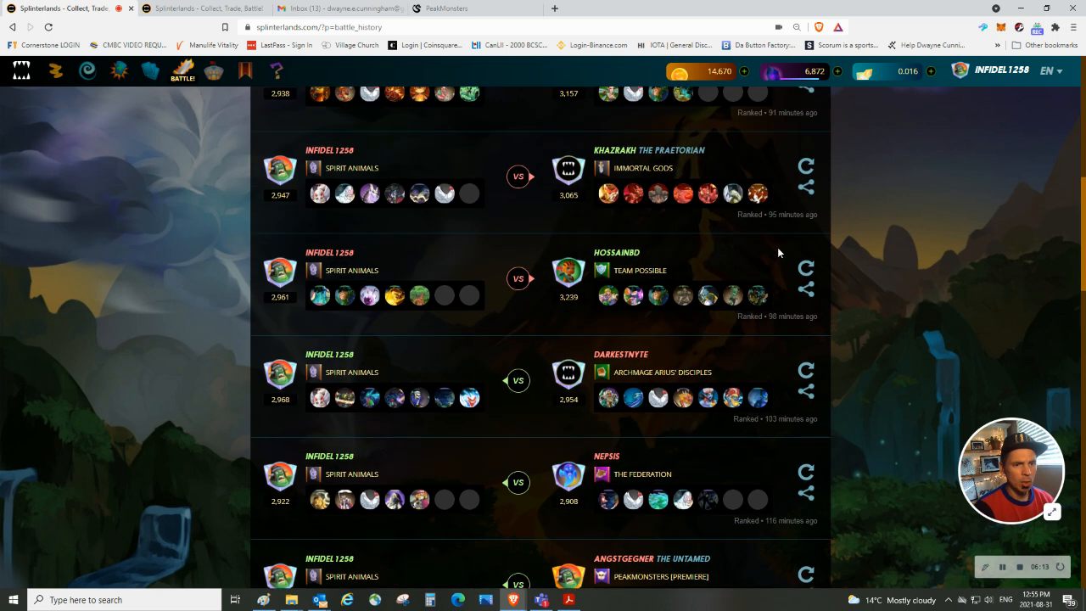
pyautogui.moveTo(776, 112)
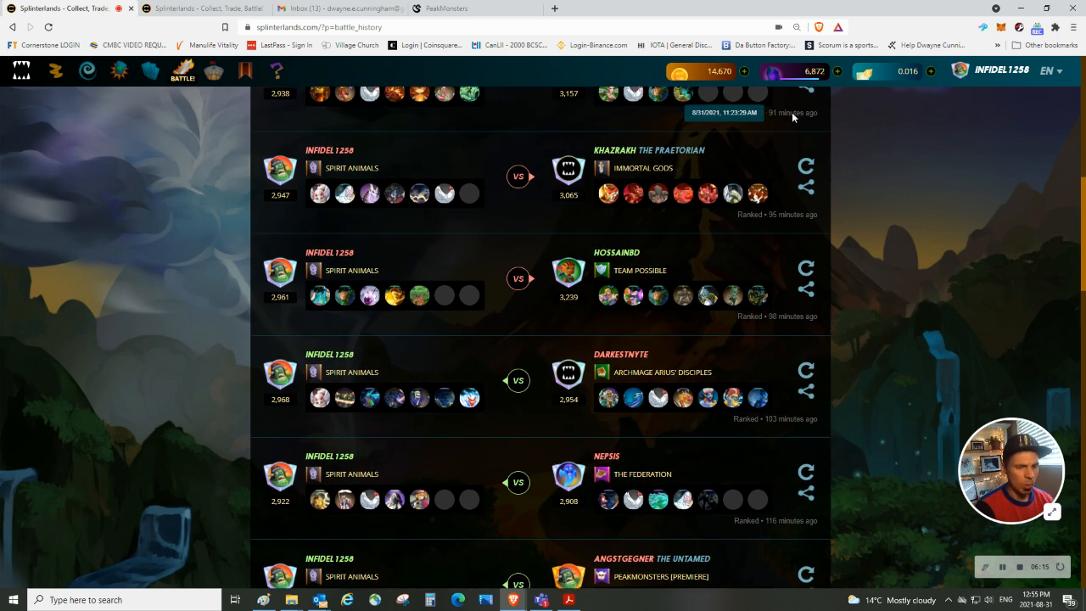
pyautogui.moveTo(758, 296)
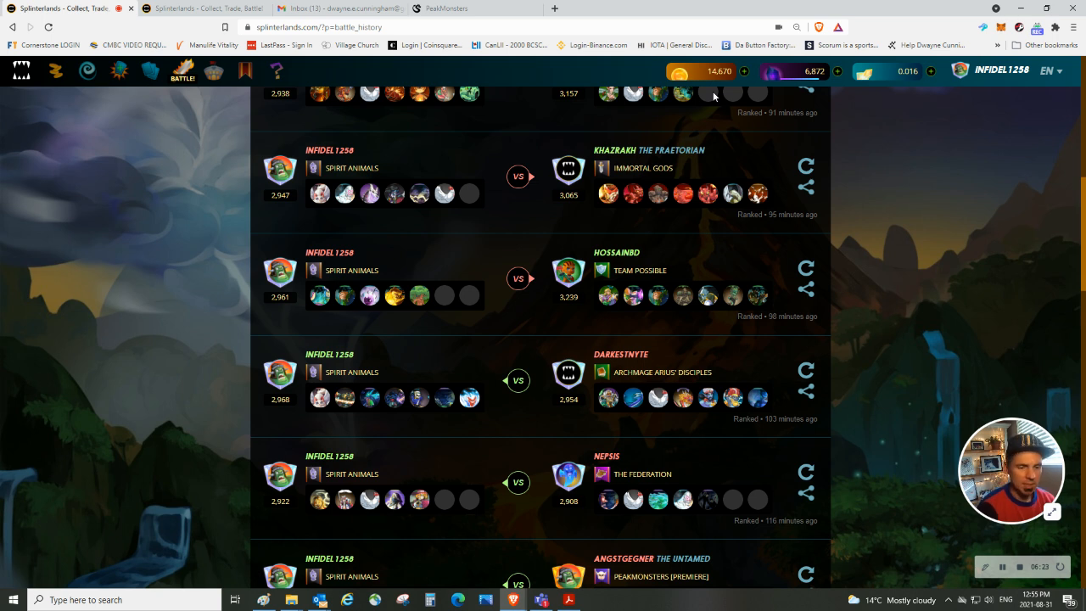
pyautogui.moveTo(636, 212)
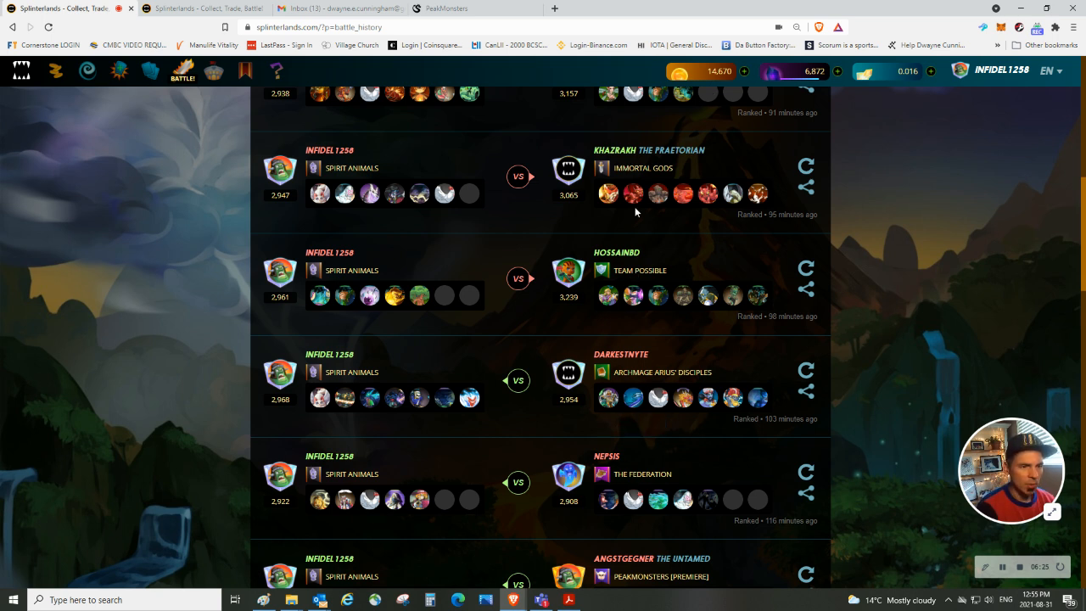
pyautogui.moveTo(658, 94)
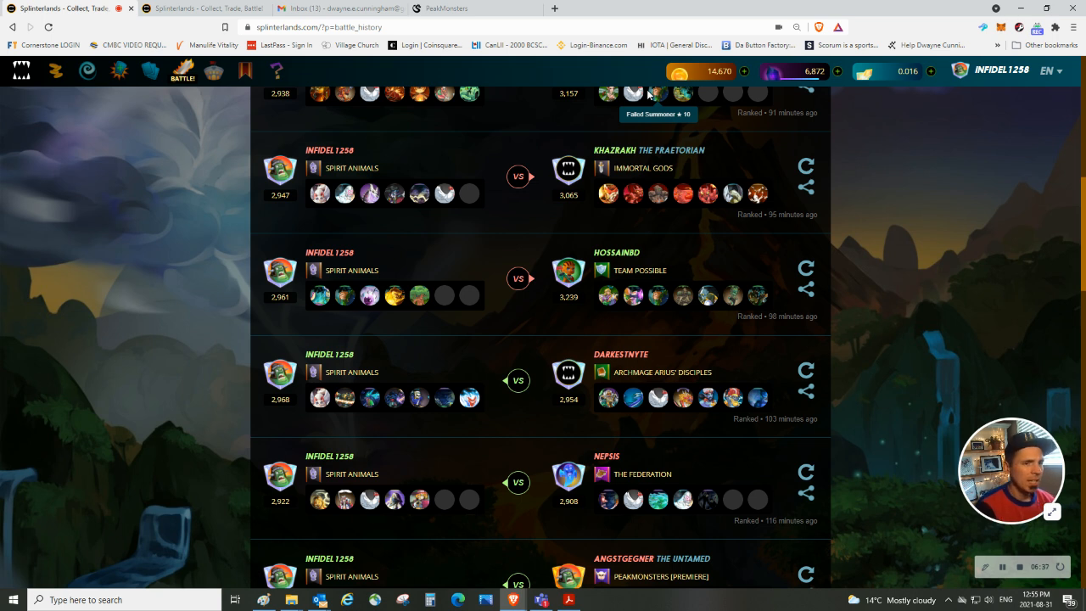
pyautogui.moveTo(285, 194)
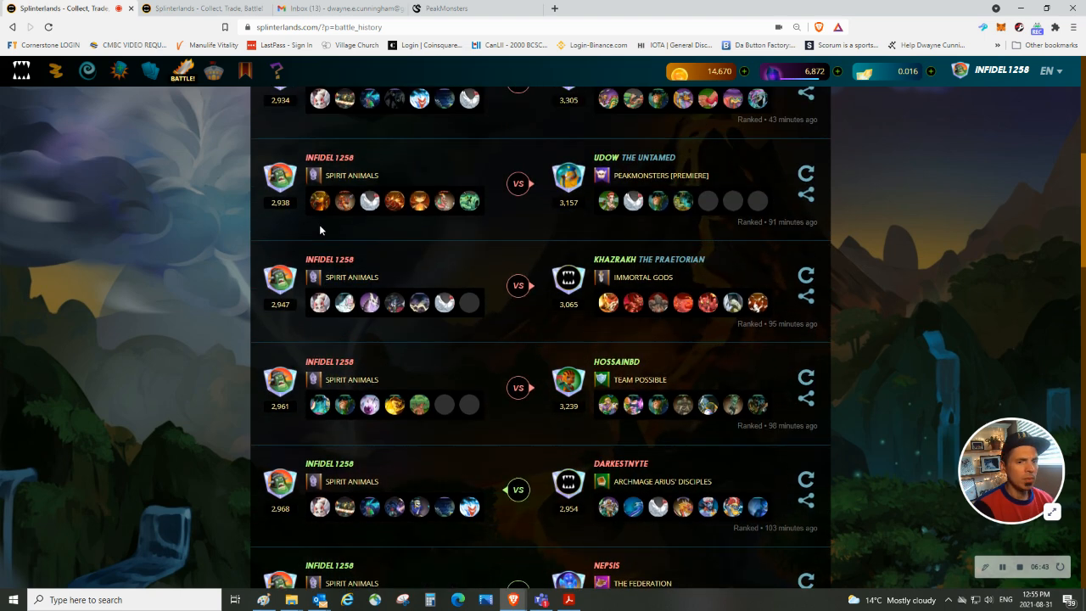
pyautogui.scroll(-3)
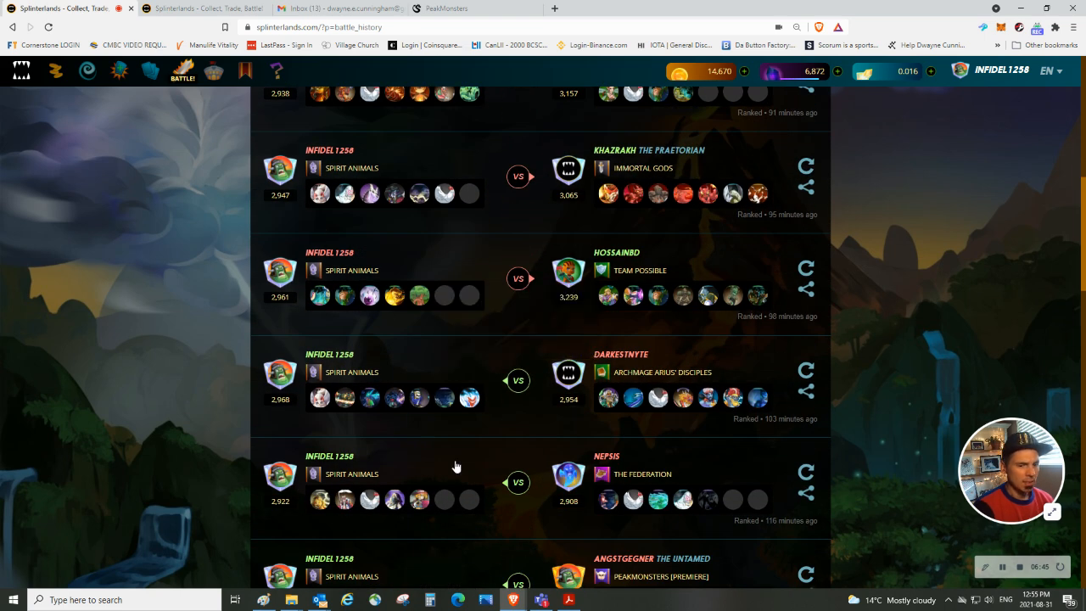
pyautogui.moveTo(424, 494)
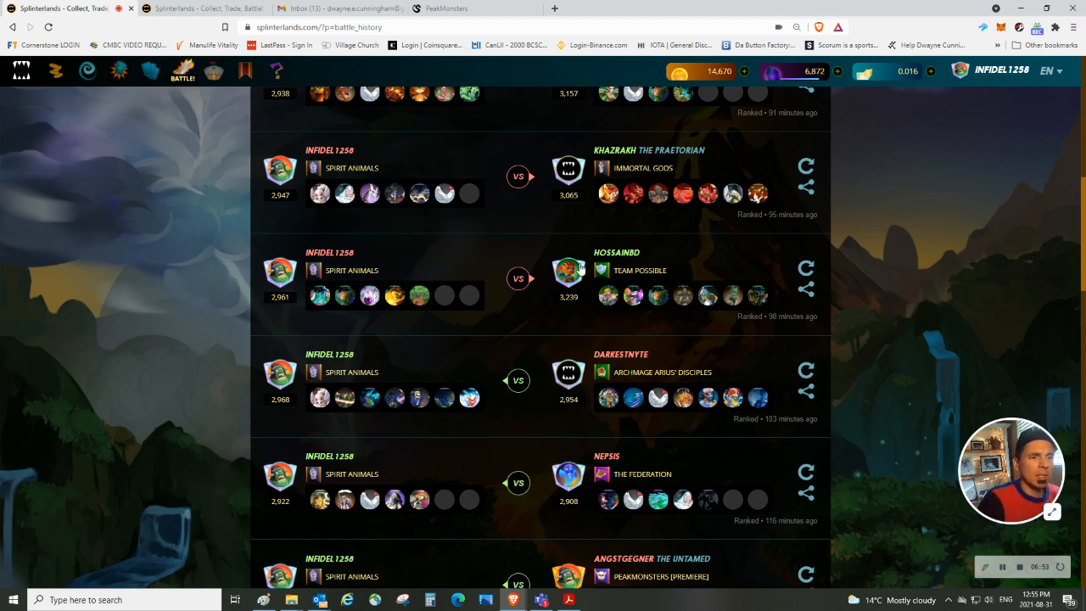
pyautogui.scroll(3)
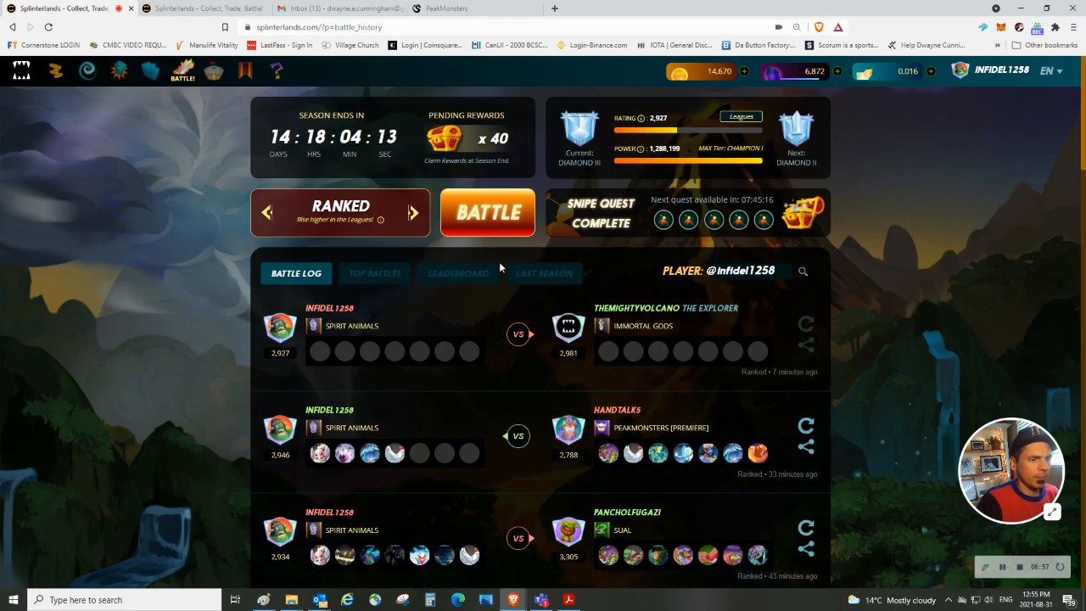
pyautogui.click(375, 272)
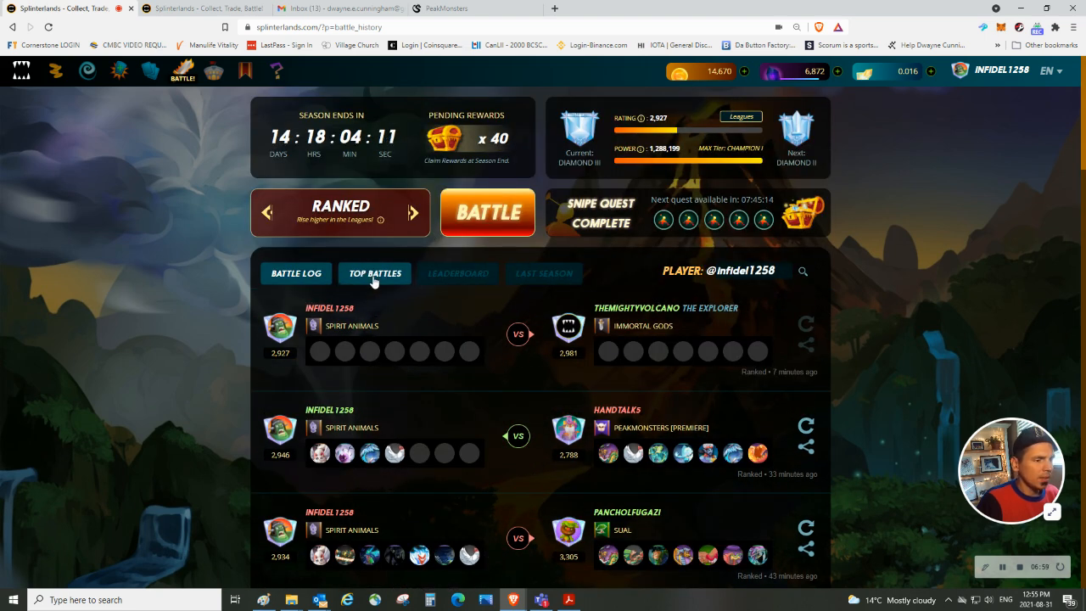
# Show the Diamond League leaderboard with own row at rank 129, rating 2,927, 14 wins in 26 battles.
pyautogui.click(463, 273)
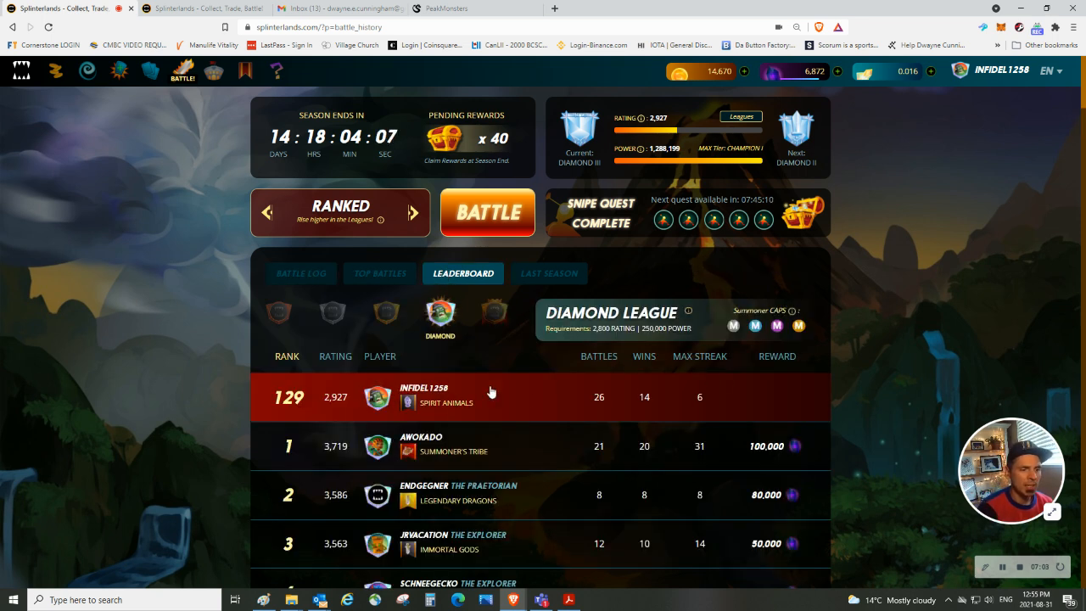
pyautogui.moveTo(652, 407)
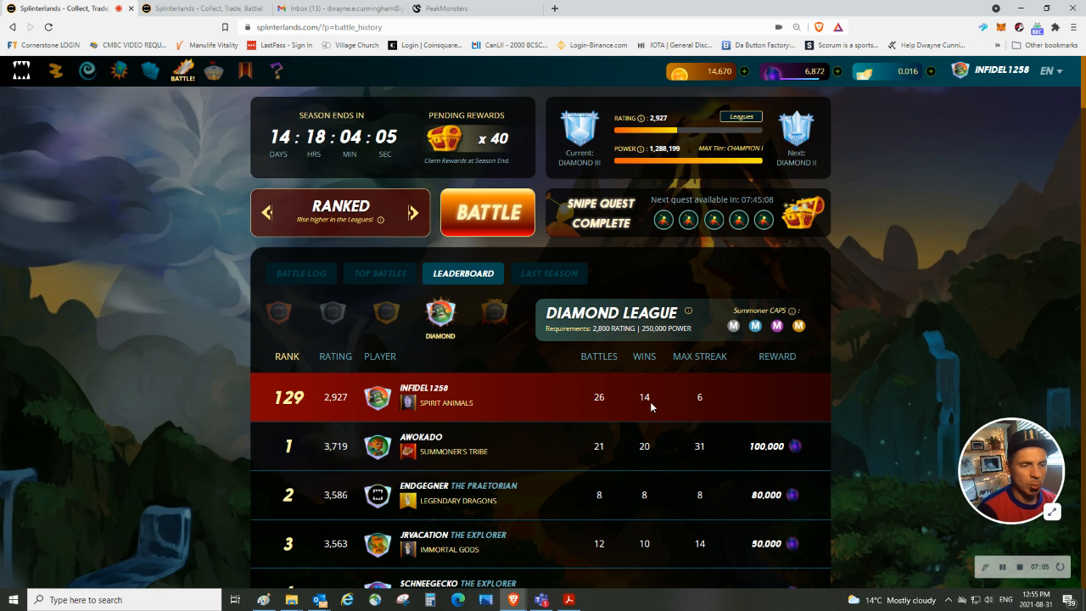
pyautogui.moveTo(652, 408)
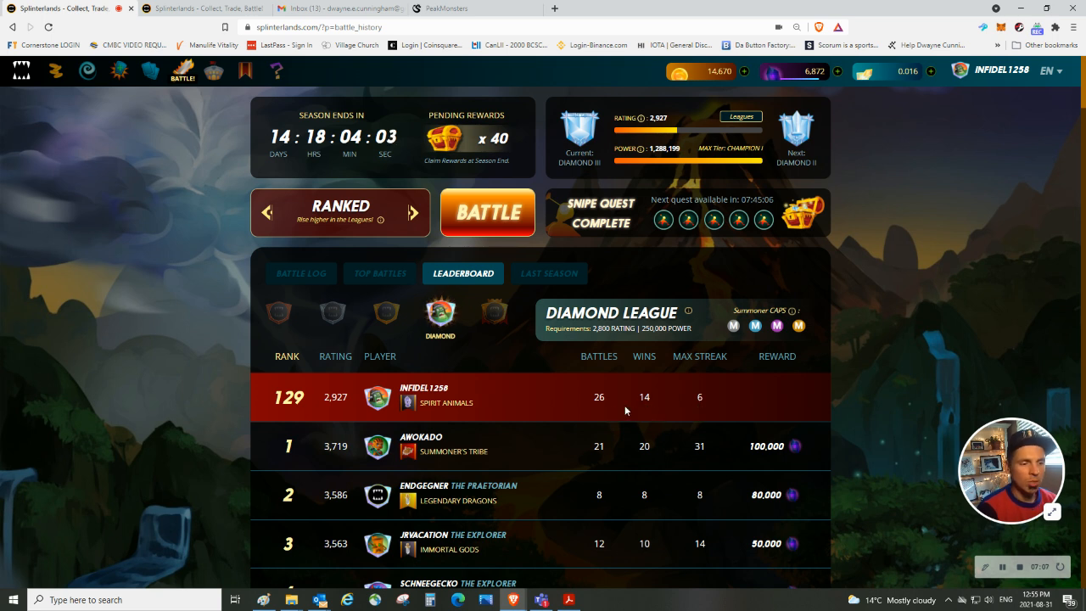
pyautogui.moveTo(599, 411)
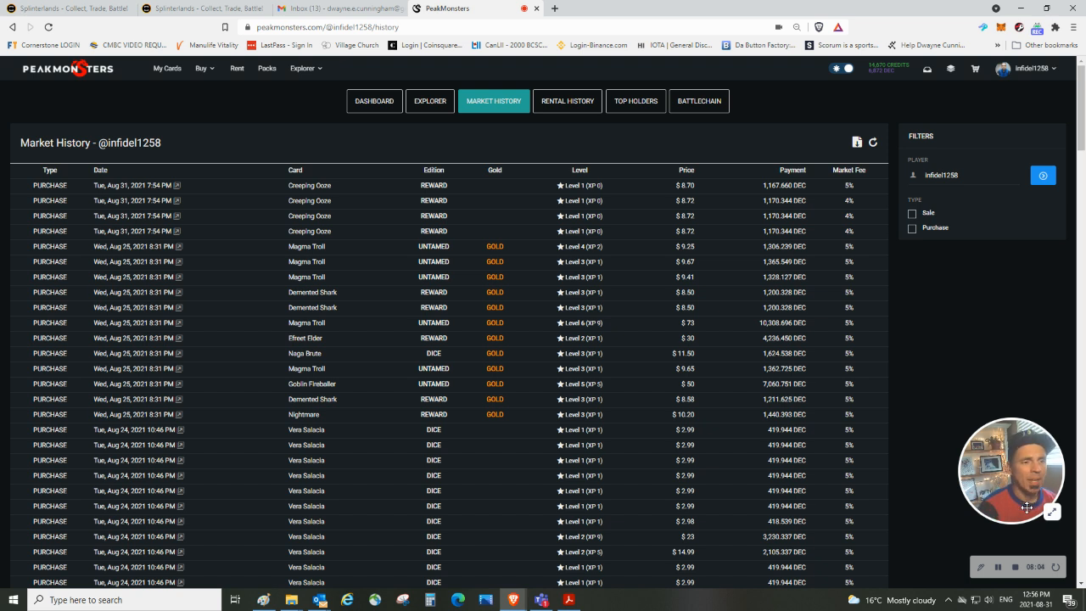
pyautogui.moveTo(362, 155)
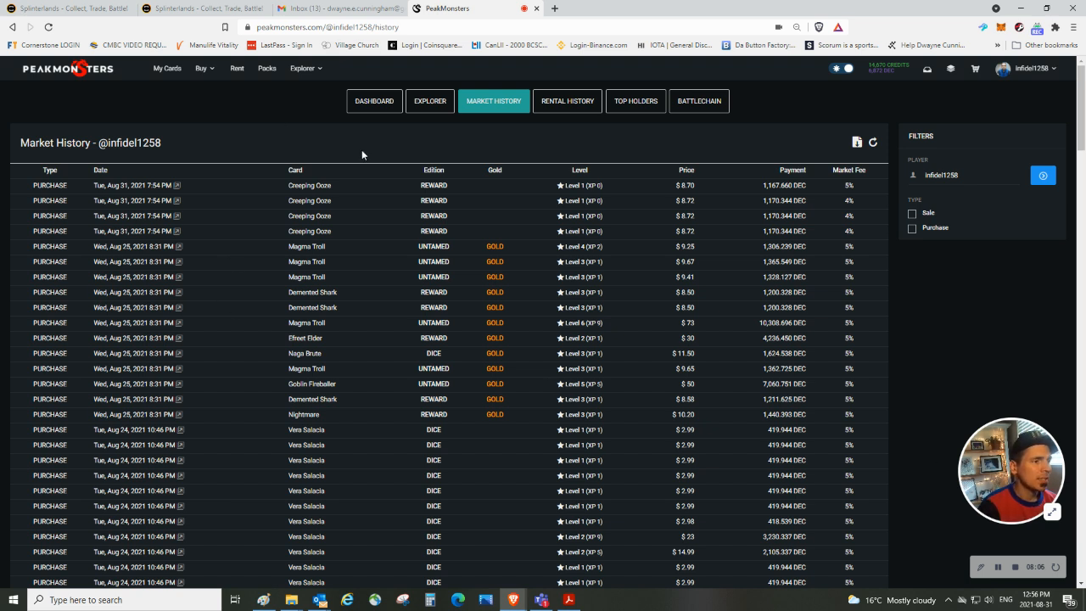
pyautogui.moveTo(251, 77)
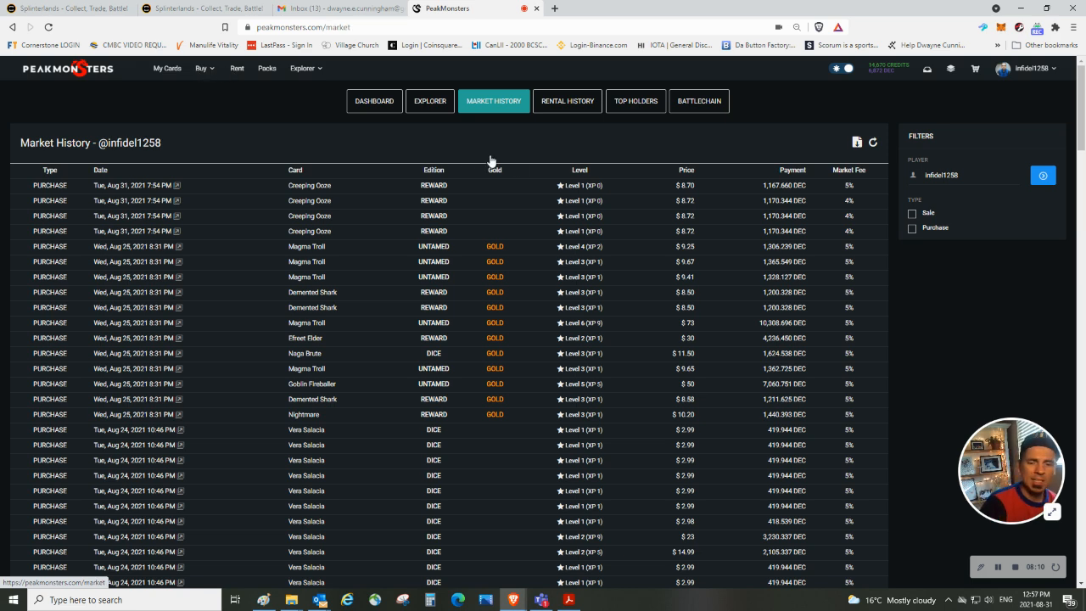
# Return to the PeakMonsters card market and browse down to cards around 1.70–1.90 USD per BCX.
pyautogui.click(202, 68)
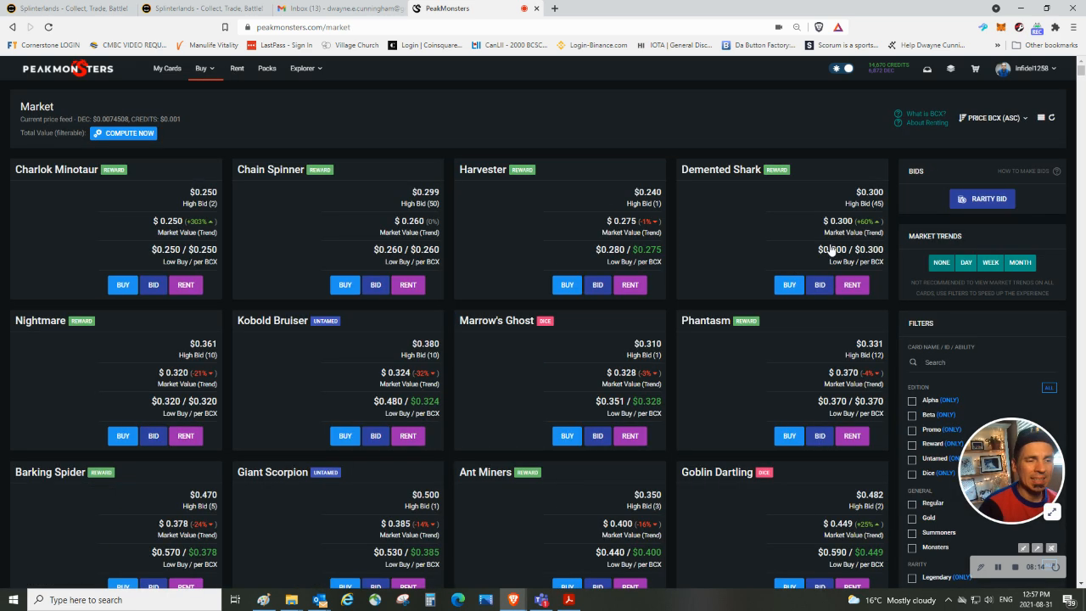
pyautogui.scroll(-3)
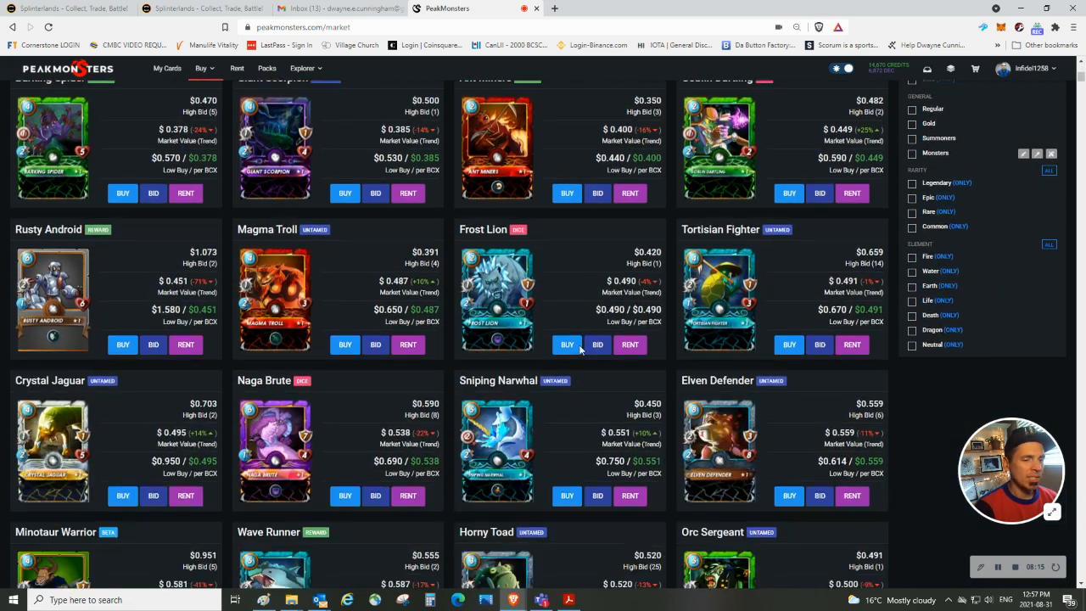
pyautogui.scroll(-3)
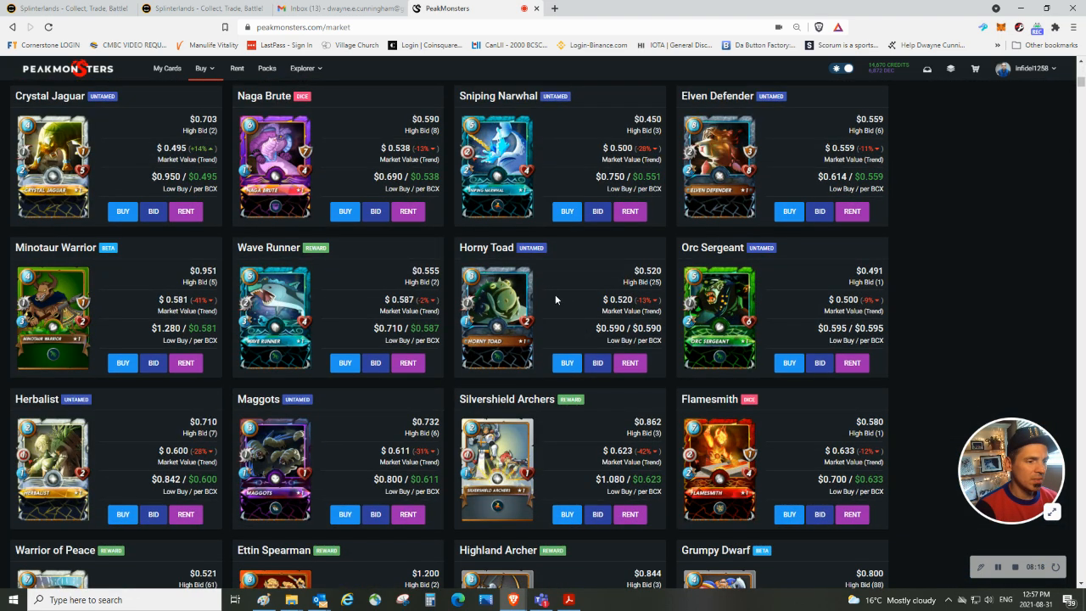
pyautogui.scroll(-3)
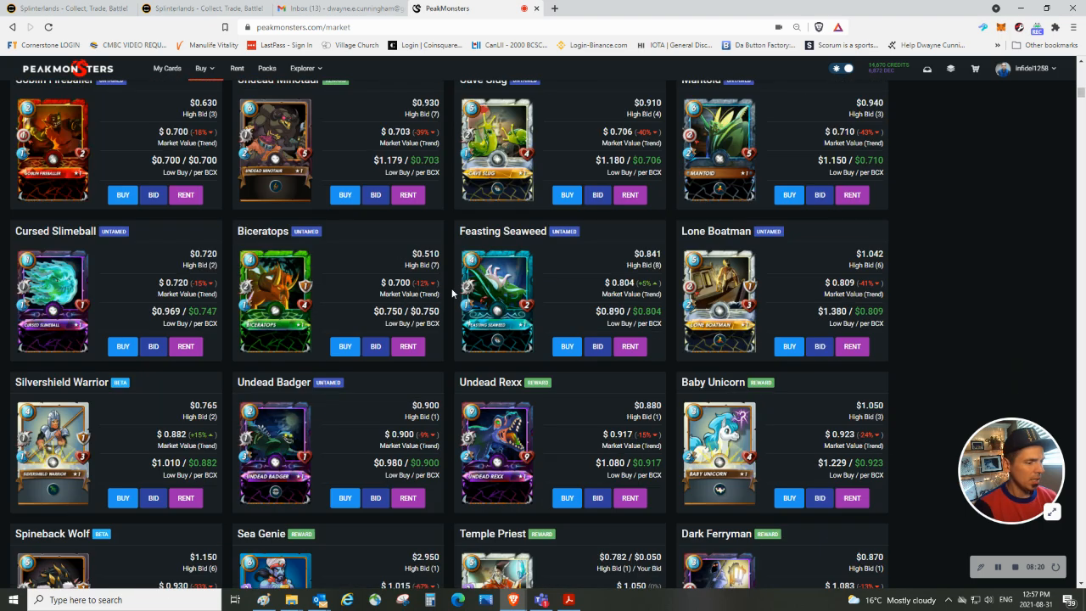
pyautogui.scroll(-3)
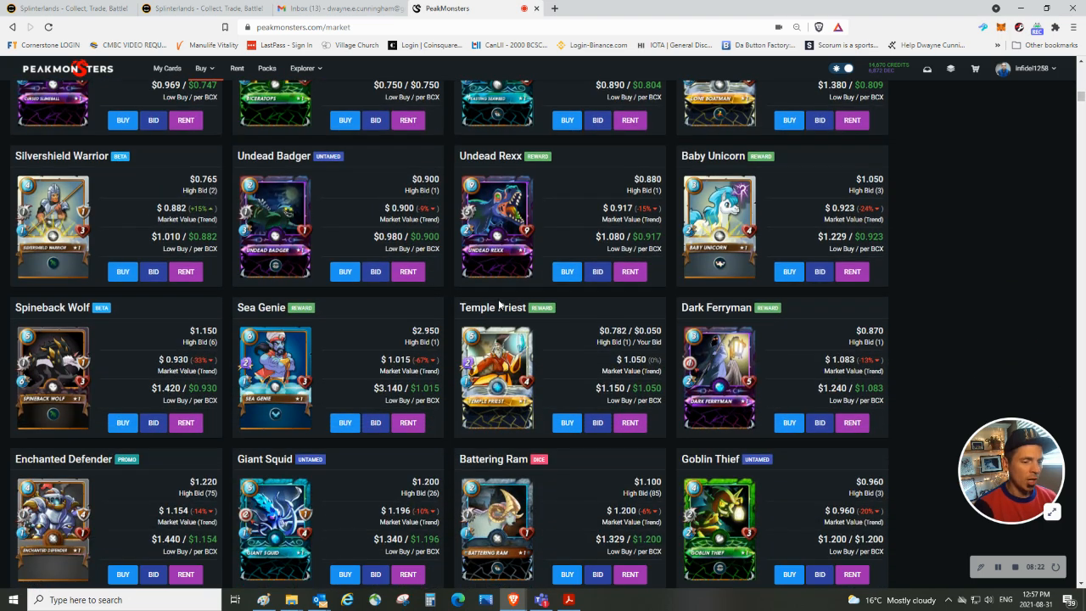
pyautogui.scroll(-3)
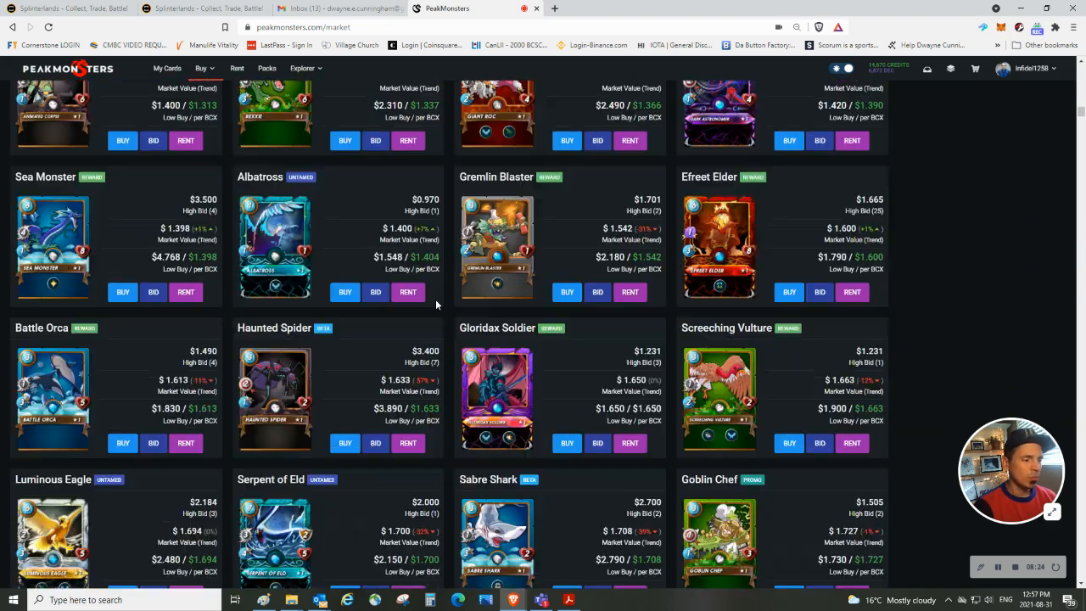
pyautogui.scroll(-3)
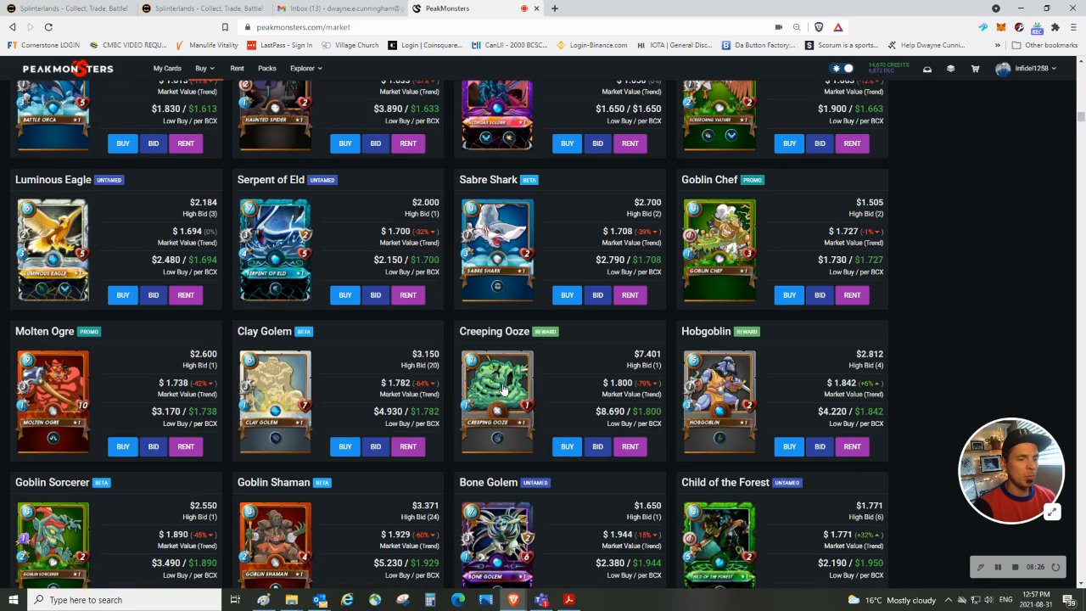
# Expand Creeping Ooze details showing 311502 total BCX, 204 available and listings from 1.800 USD.
pyautogui.click(496, 399)
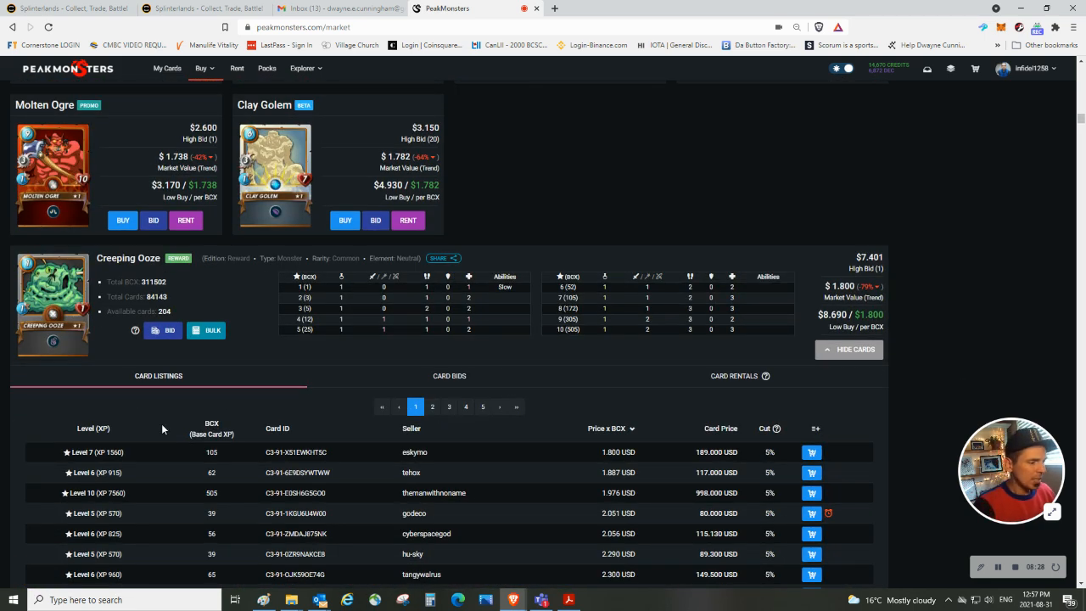
pyautogui.moveTo(220, 277)
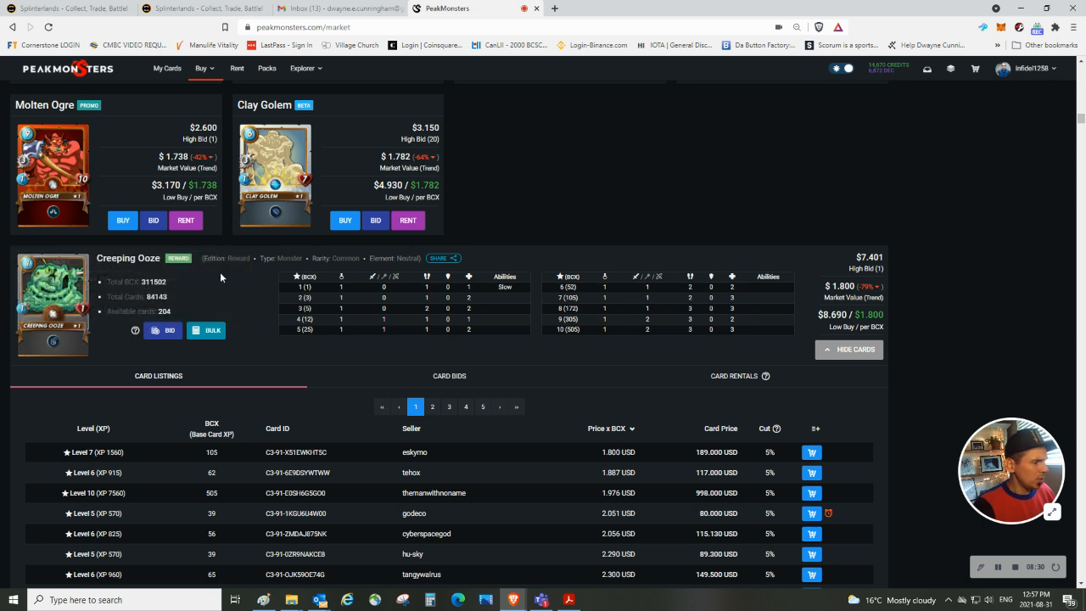
pyautogui.moveTo(173, 315)
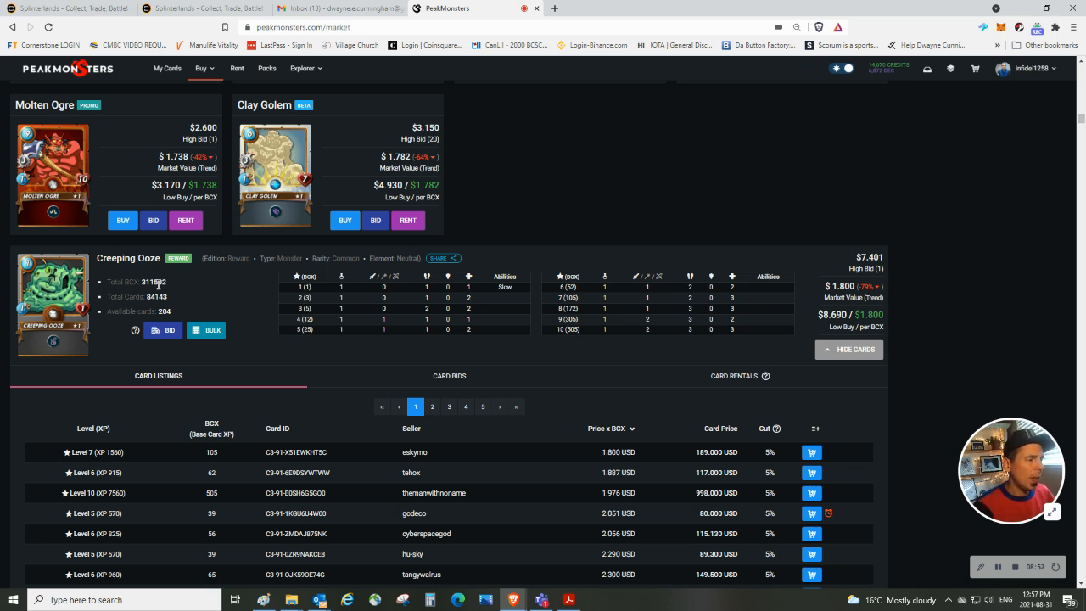
pyautogui.doubleClick(165, 310)
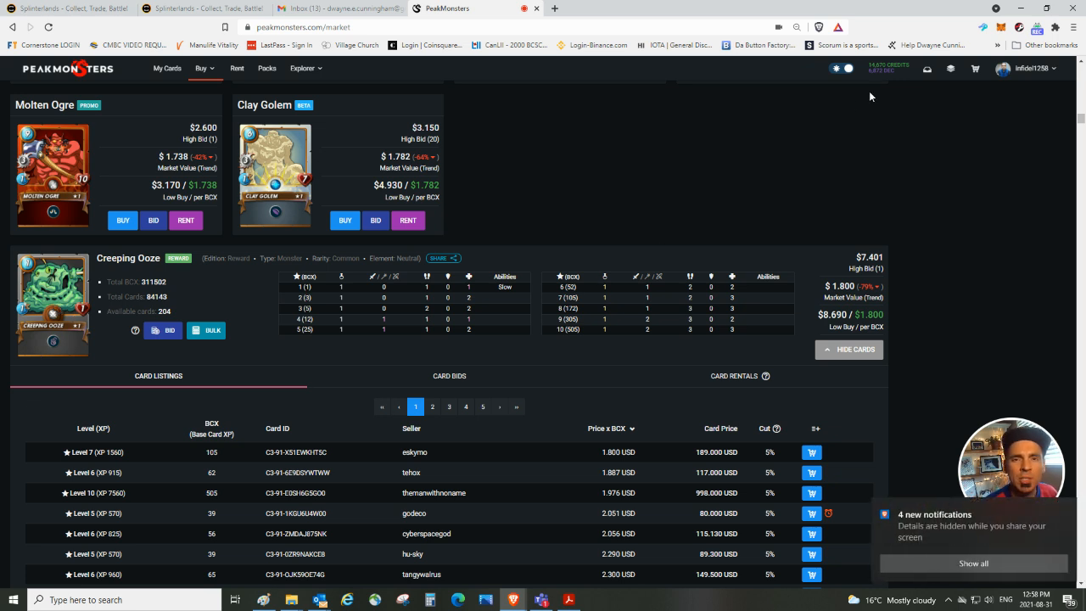
pyautogui.moveTo(902, 174)
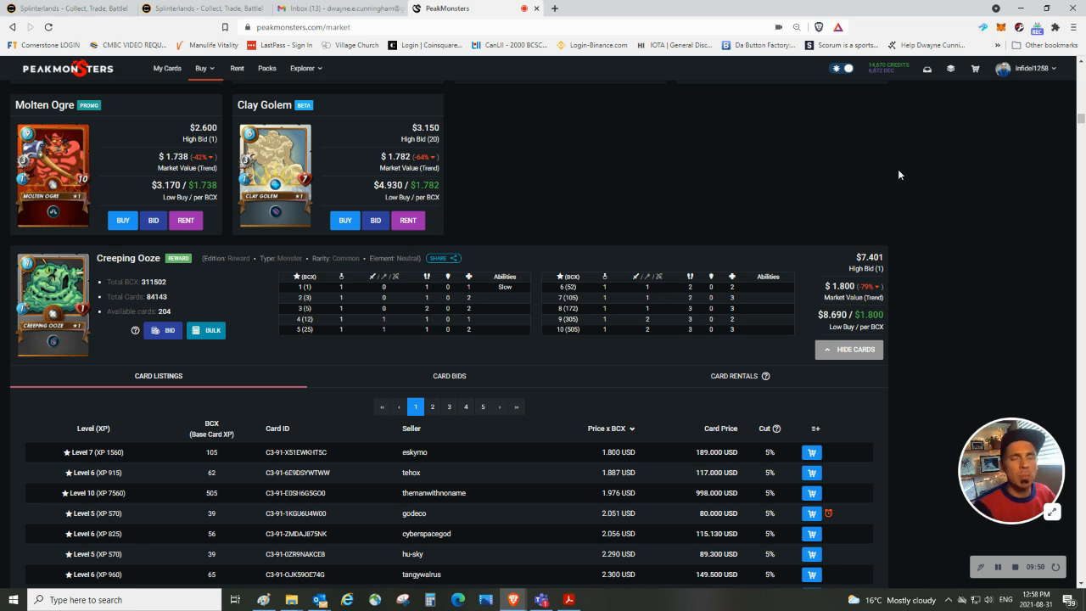
pyautogui.moveTo(1023, 46)
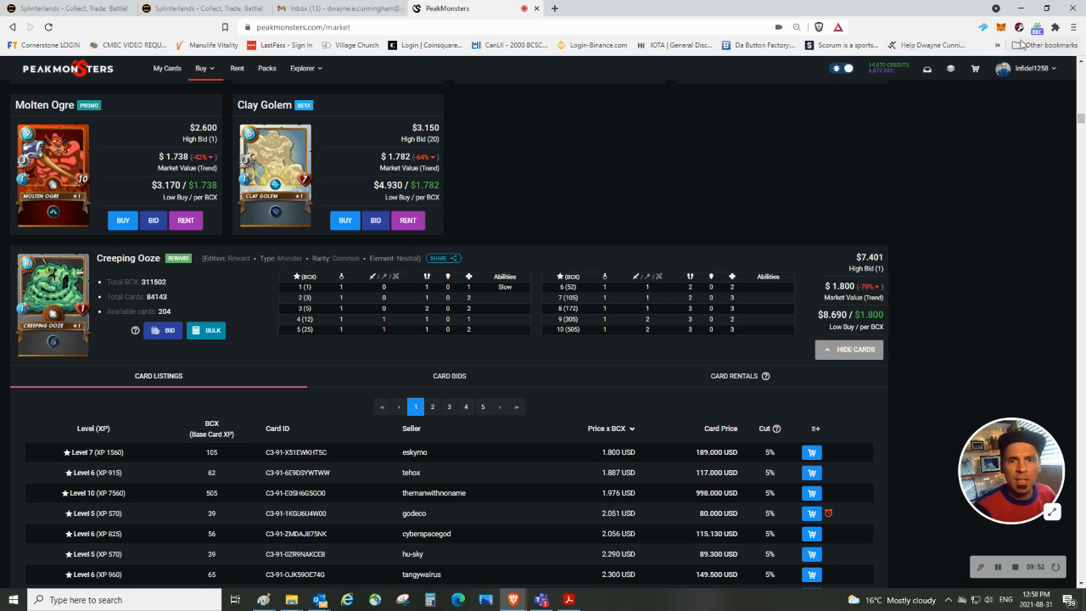